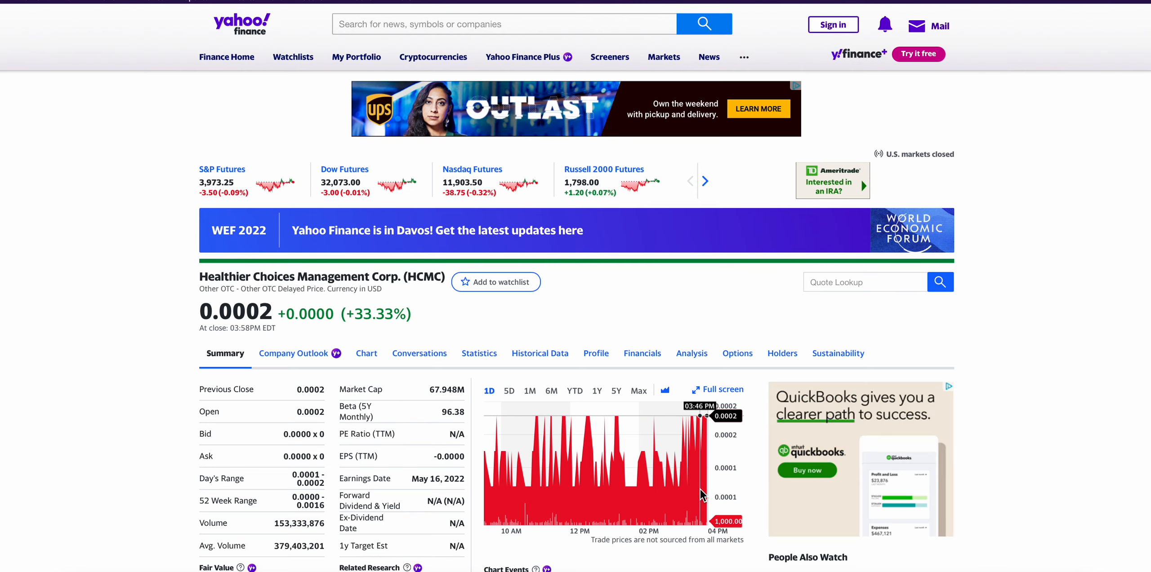
mouse_move(502, 321)
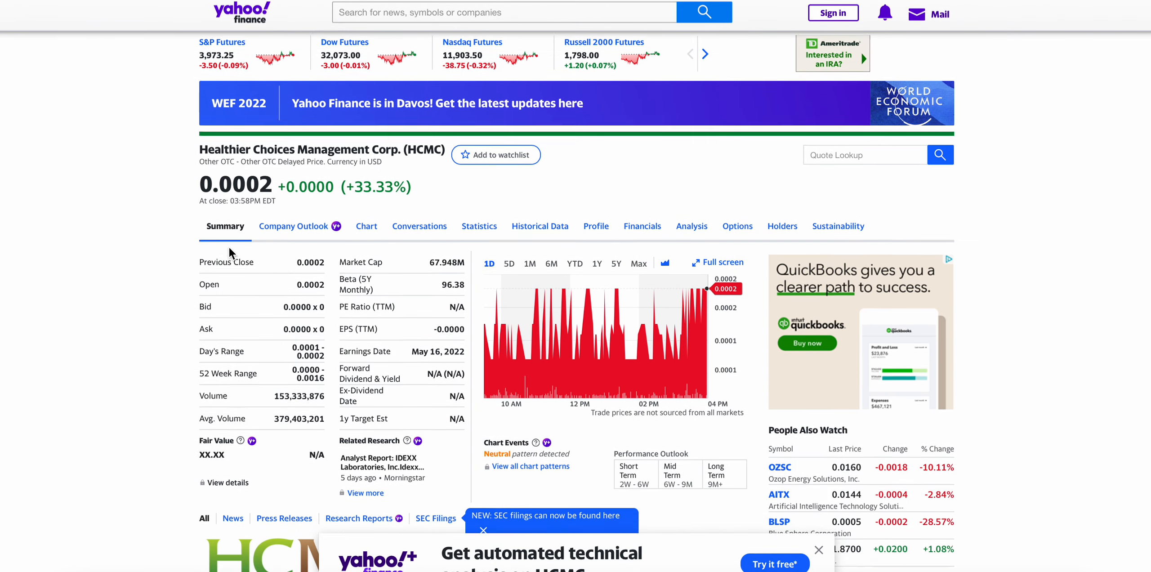
- Reach the 'Healthier Choices Management Corp. Reports First Quarter 2022 Financial Results' headline and read its highlights
scroll(down, 3)
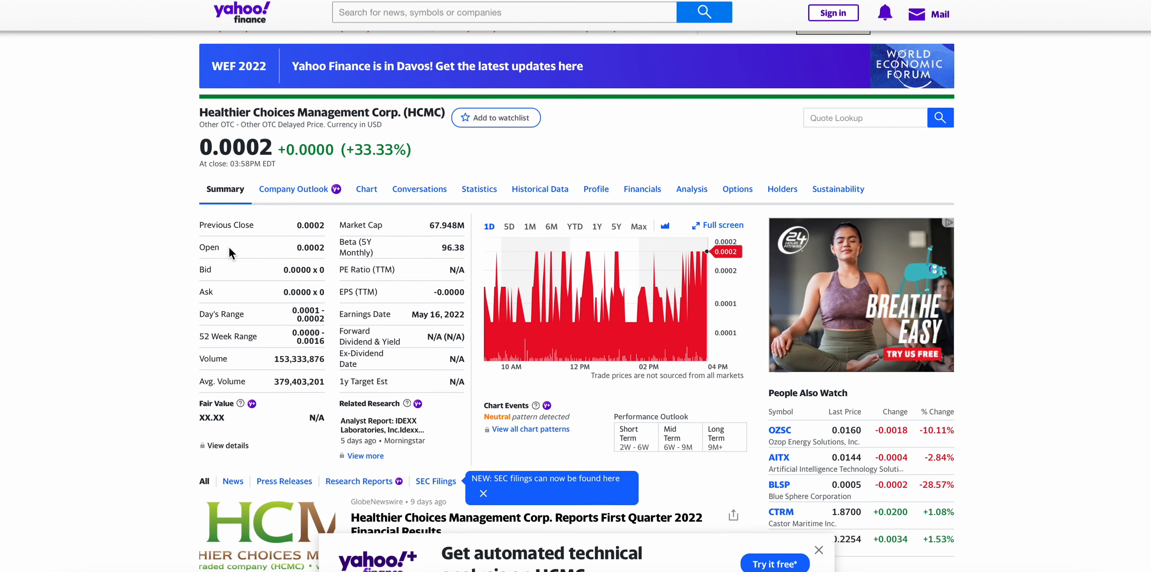
mouse_move(292, 268)
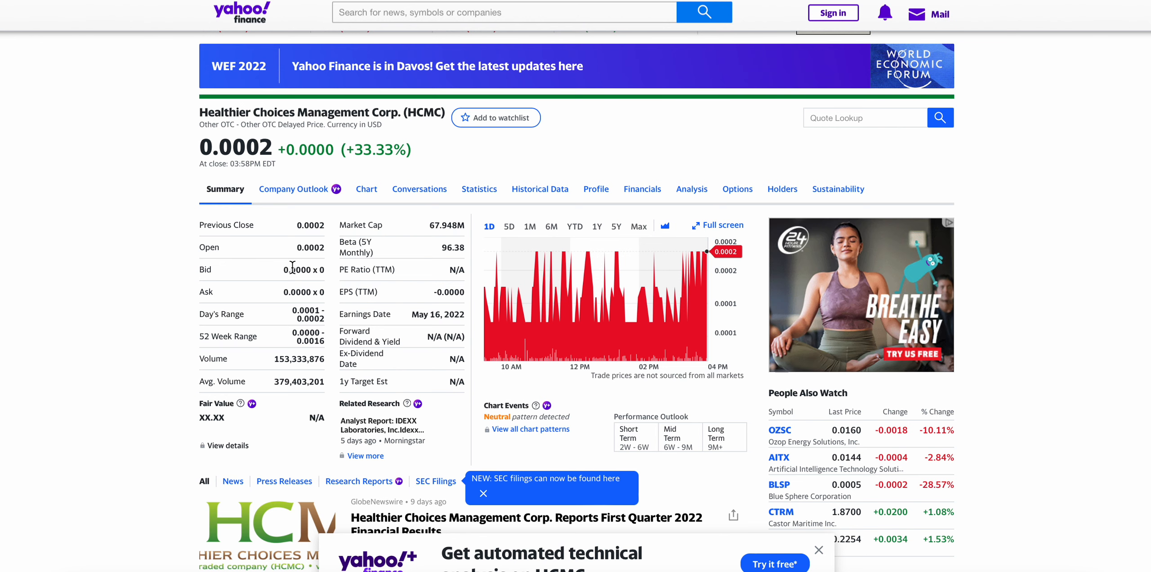
scroll(down, 3)
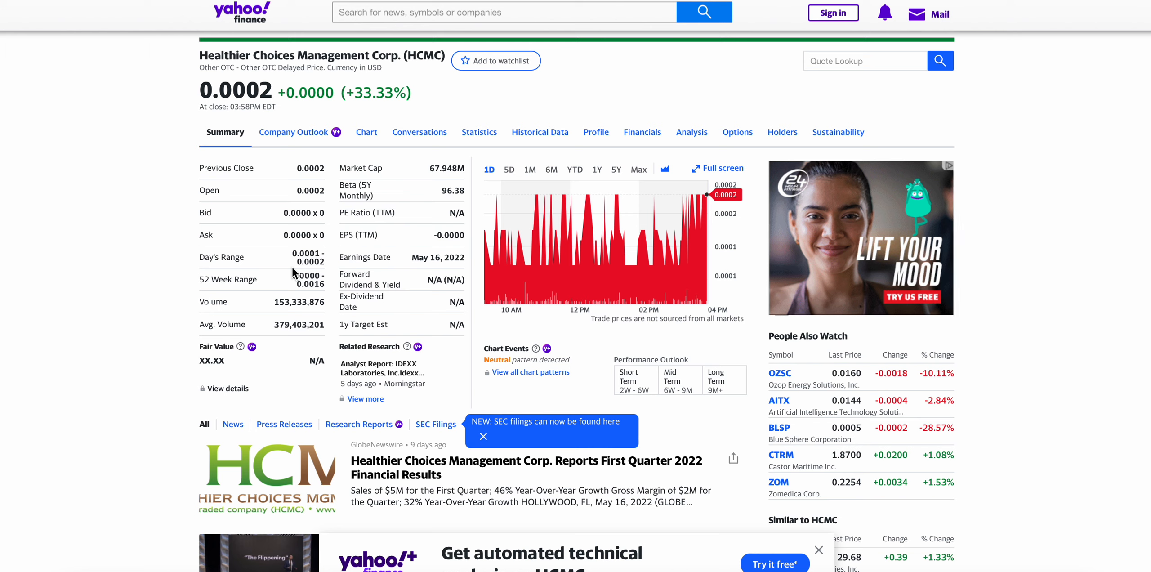
mouse_move(279, 177)
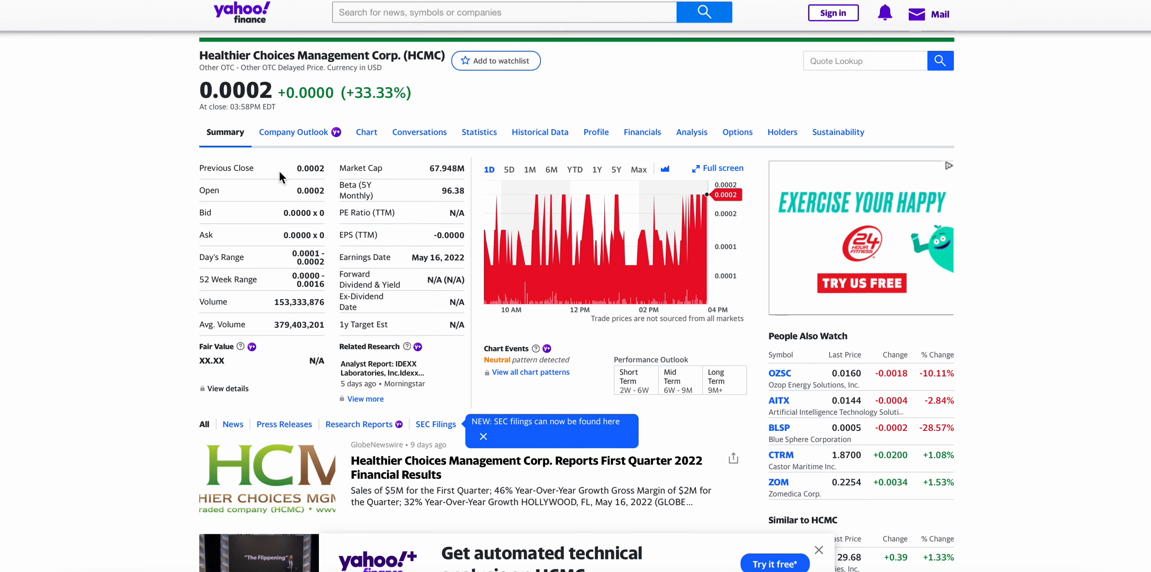
mouse_move(348, 256)
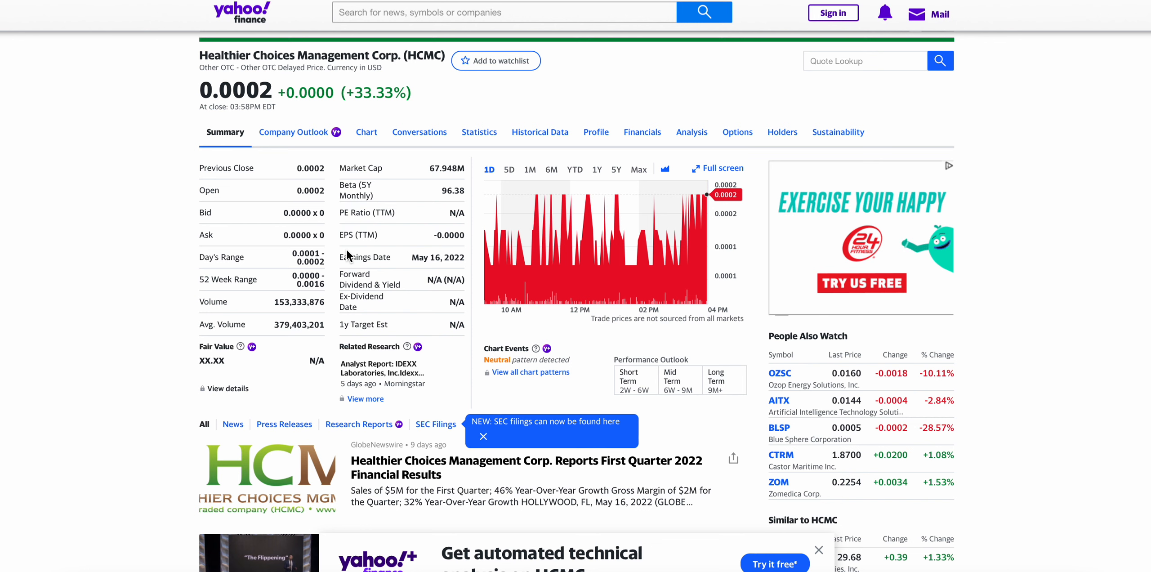
scroll(down, 3)
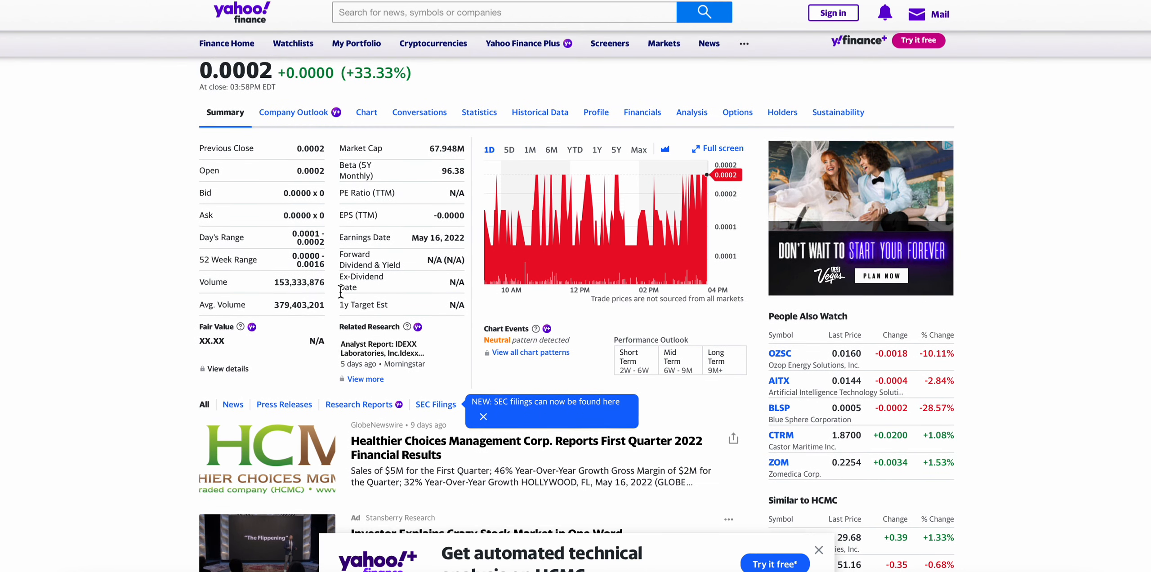
scroll(down, 3)
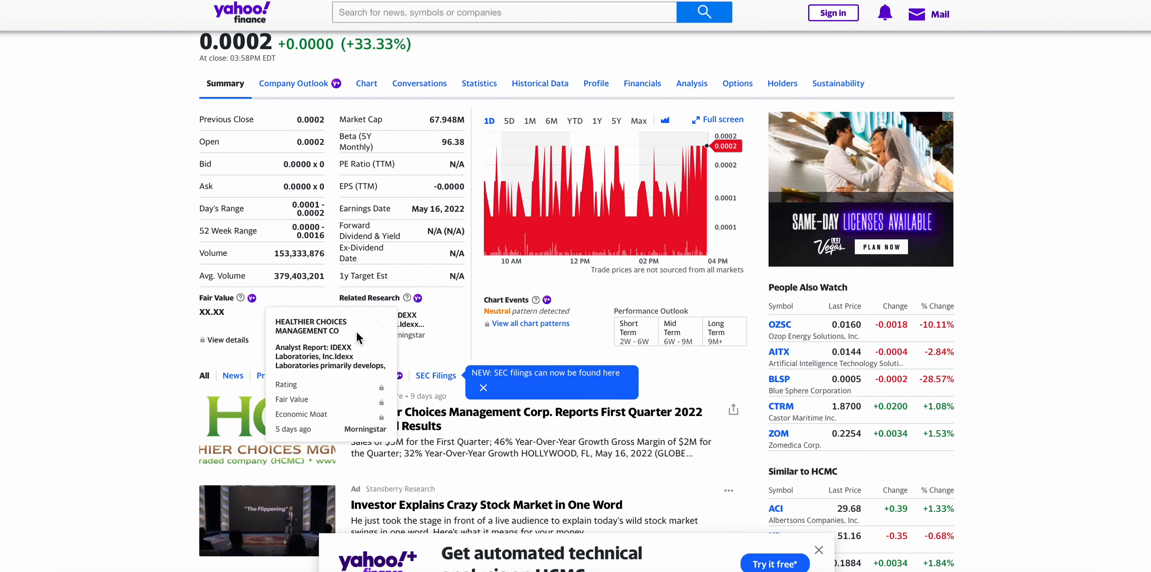
click(526, 412)
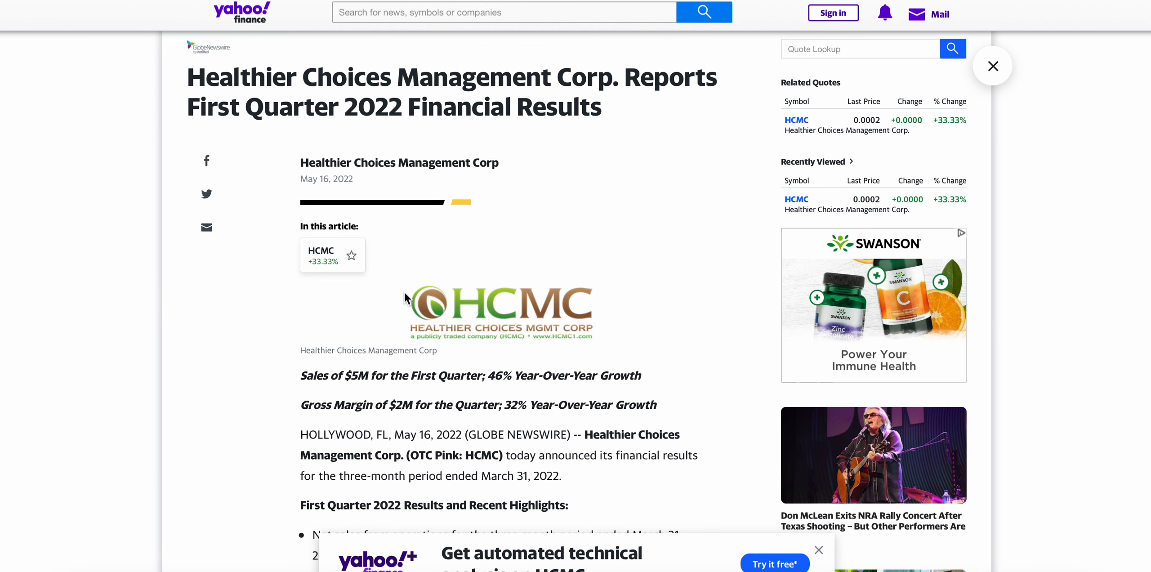
scroll(down, 3)
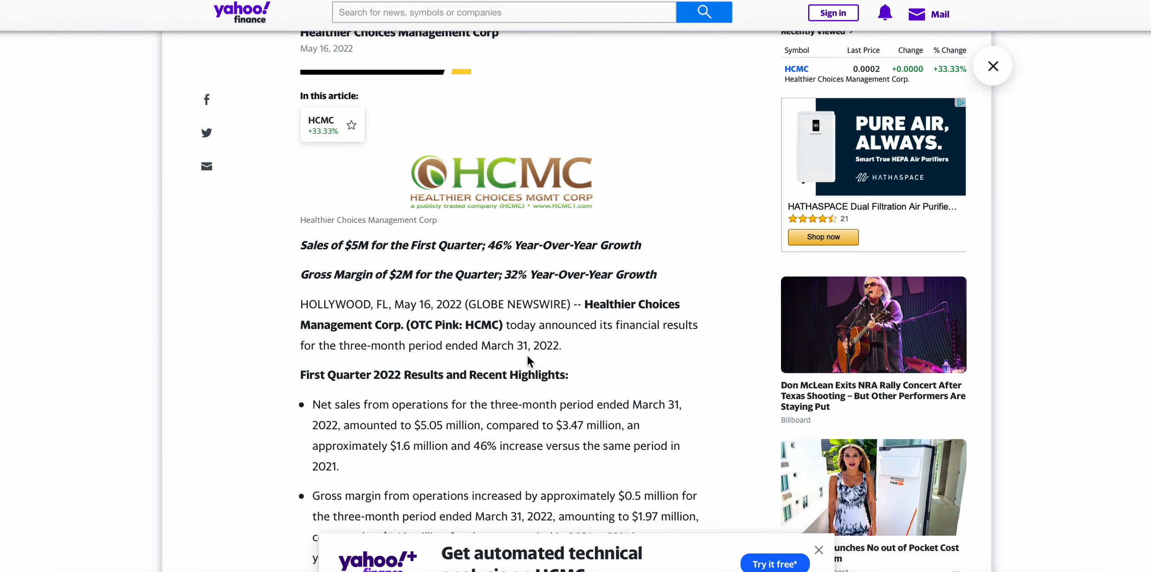
scroll(down, 3)
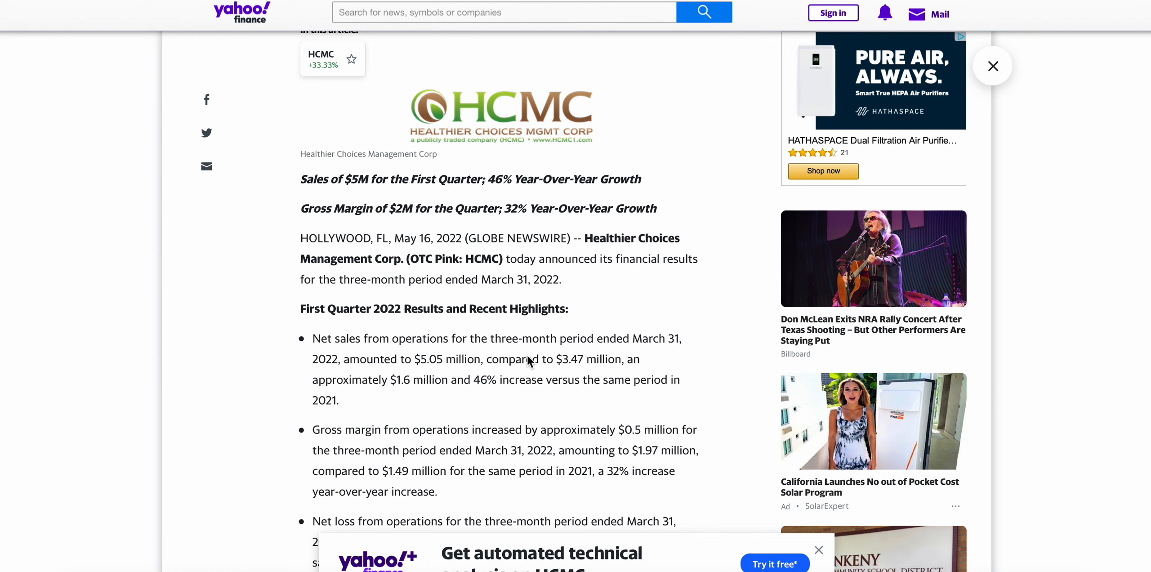
scroll(down, 3)
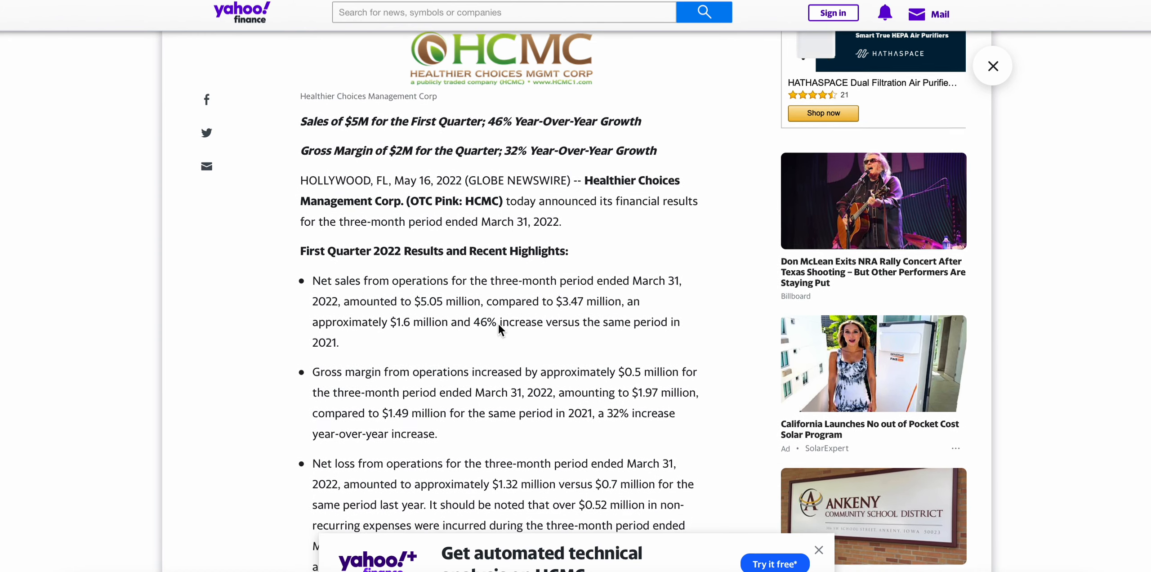
scroll(down, 3)
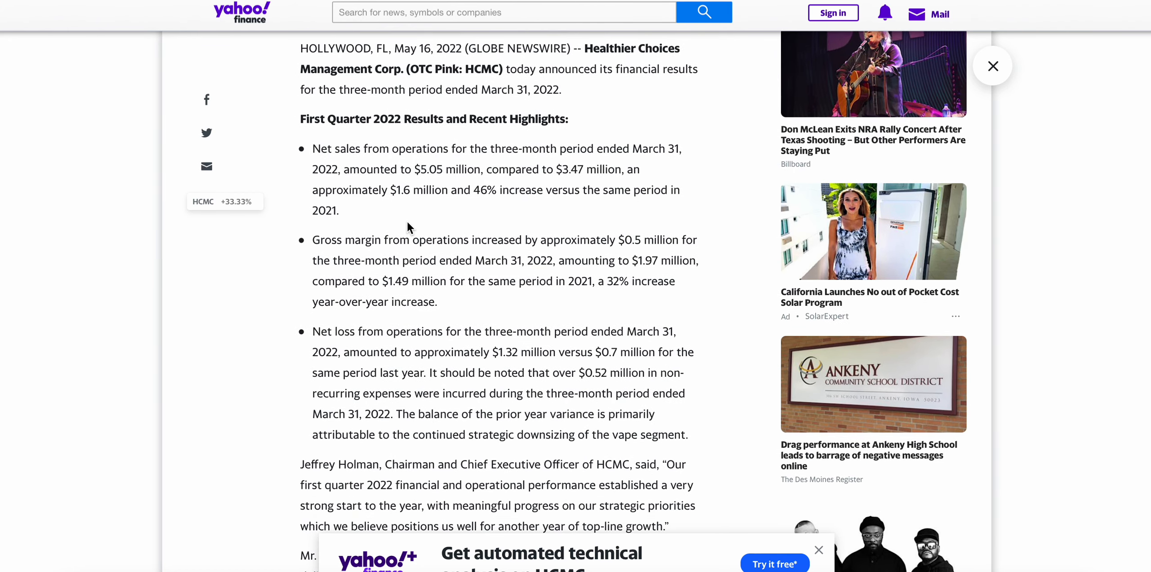
scroll(down, 3)
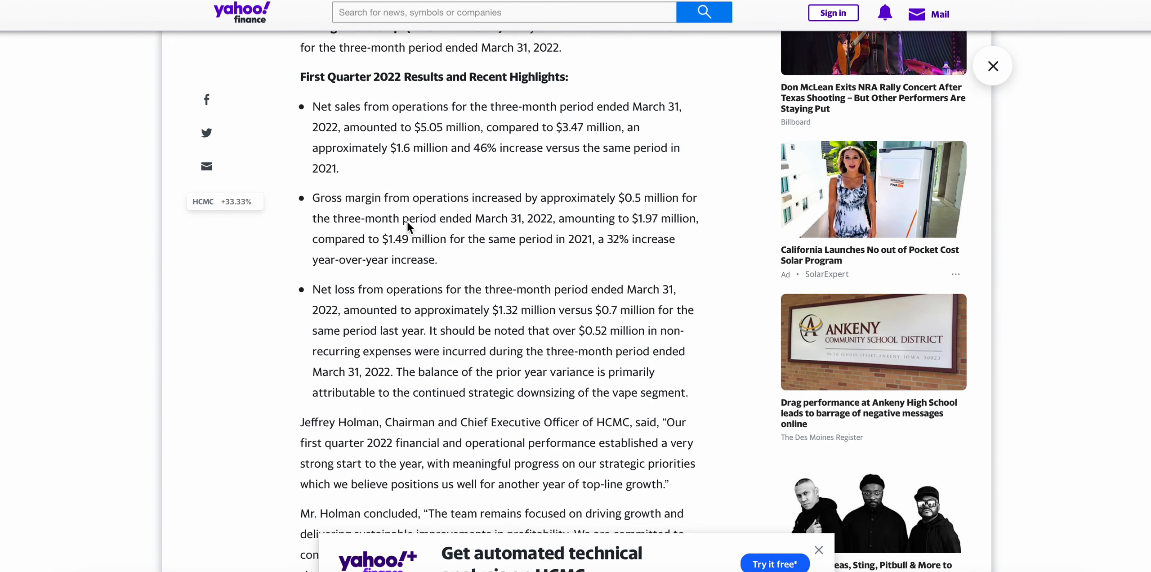
scroll(down, 3)
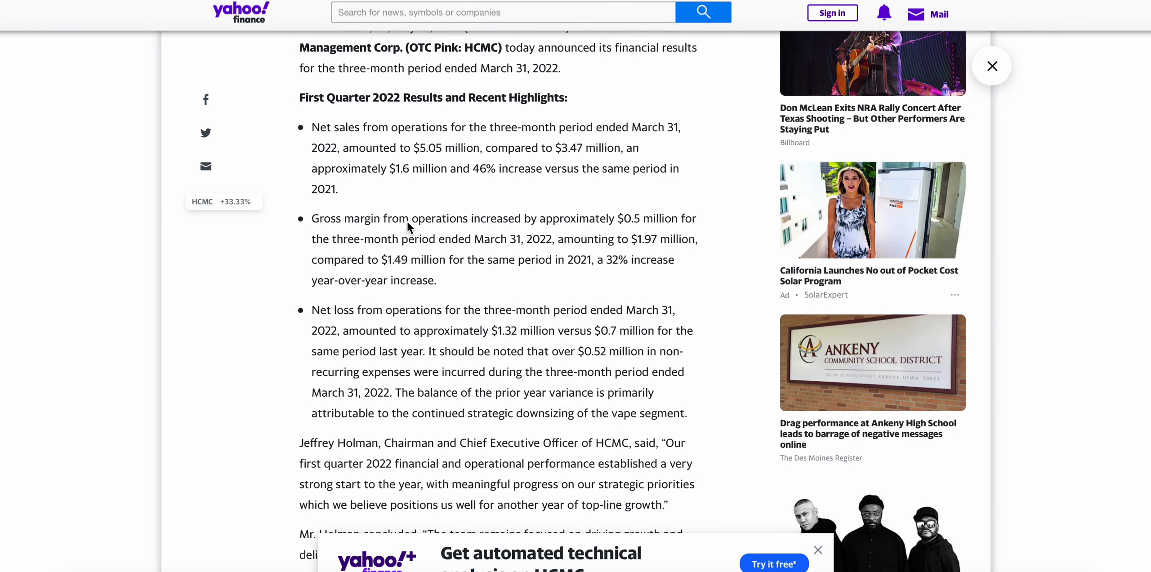
scroll(down, 3)
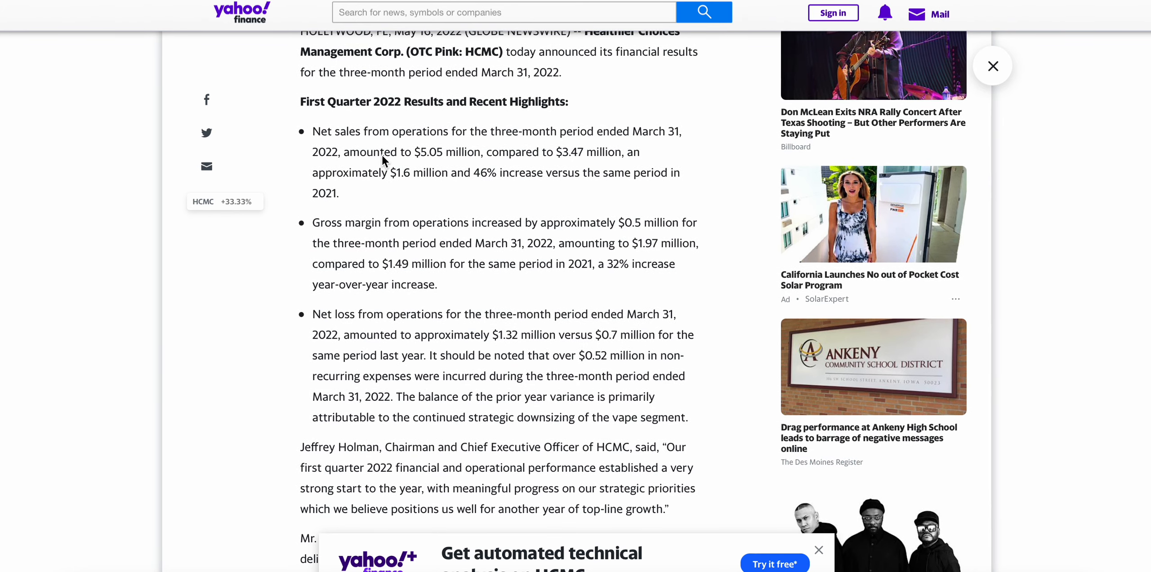
mouse_move(369, 143)
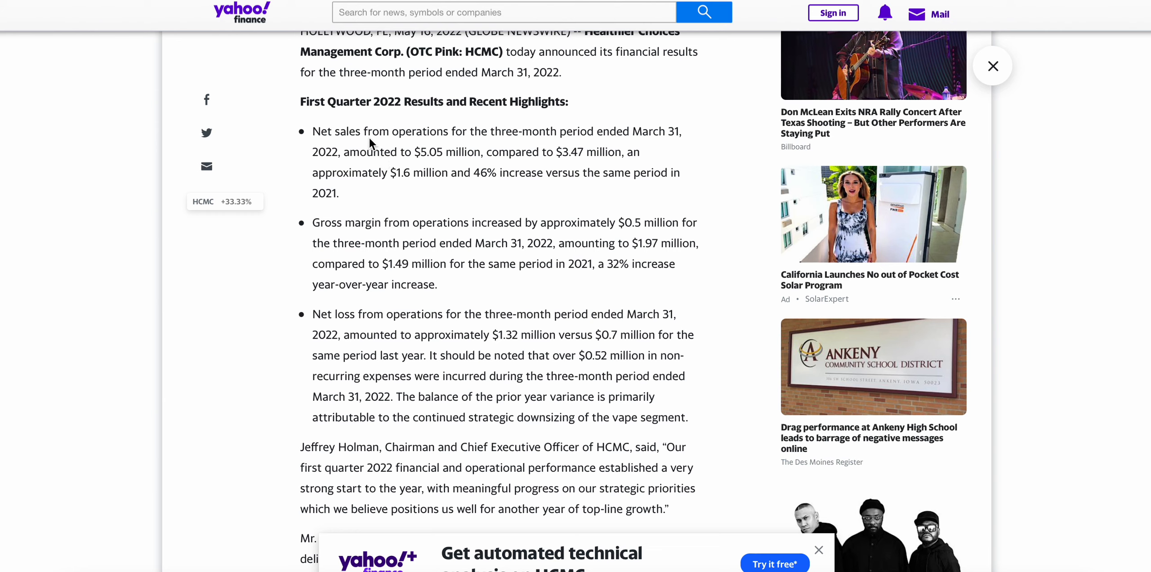
mouse_move(556, 131)
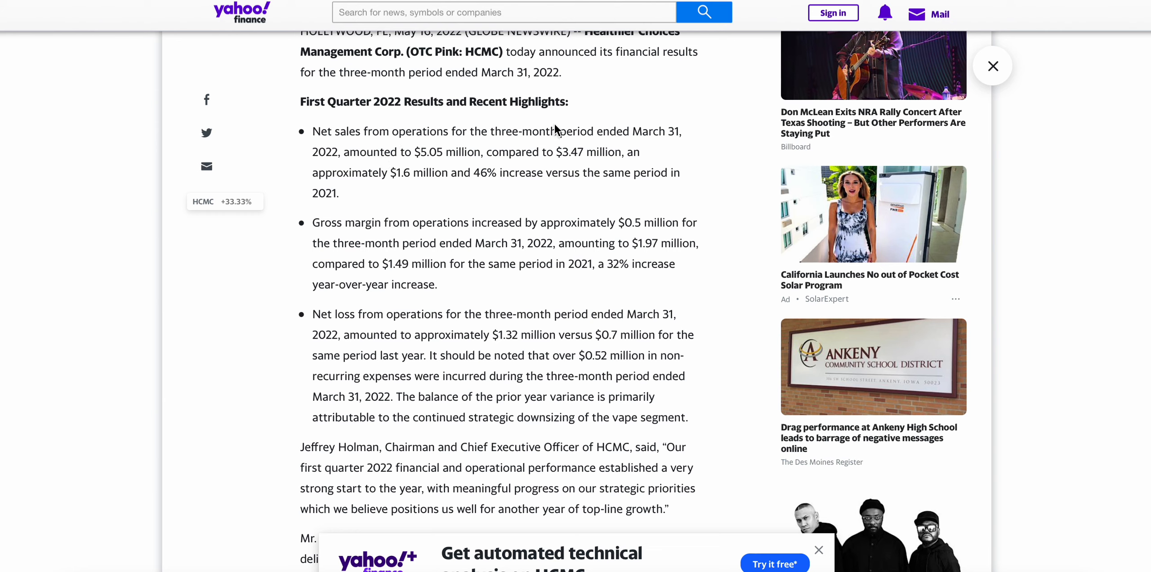
mouse_move(440, 174)
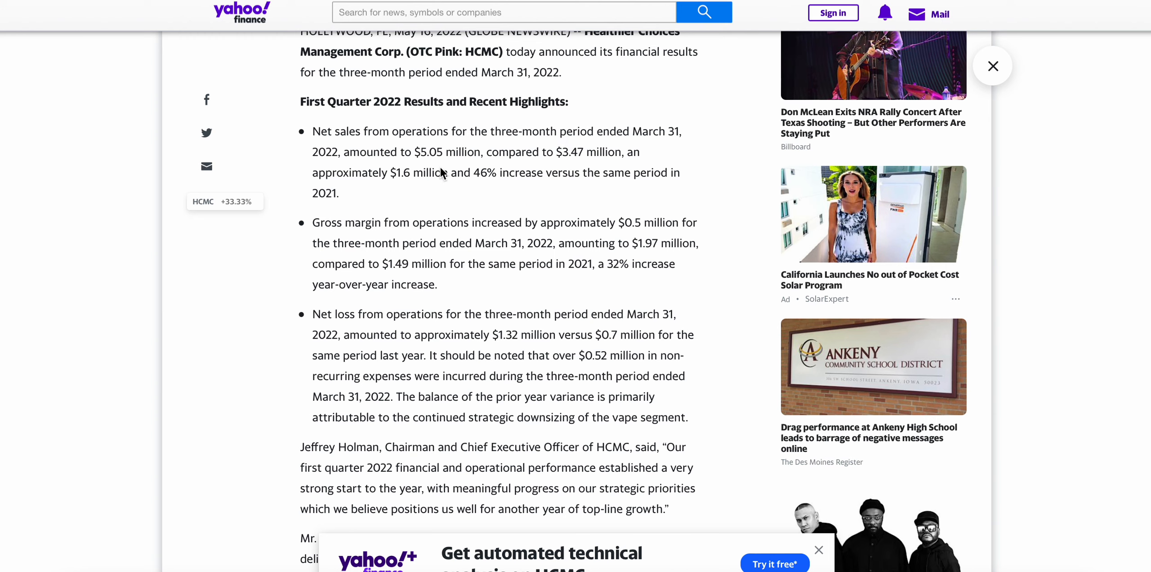
mouse_move(579, 165)
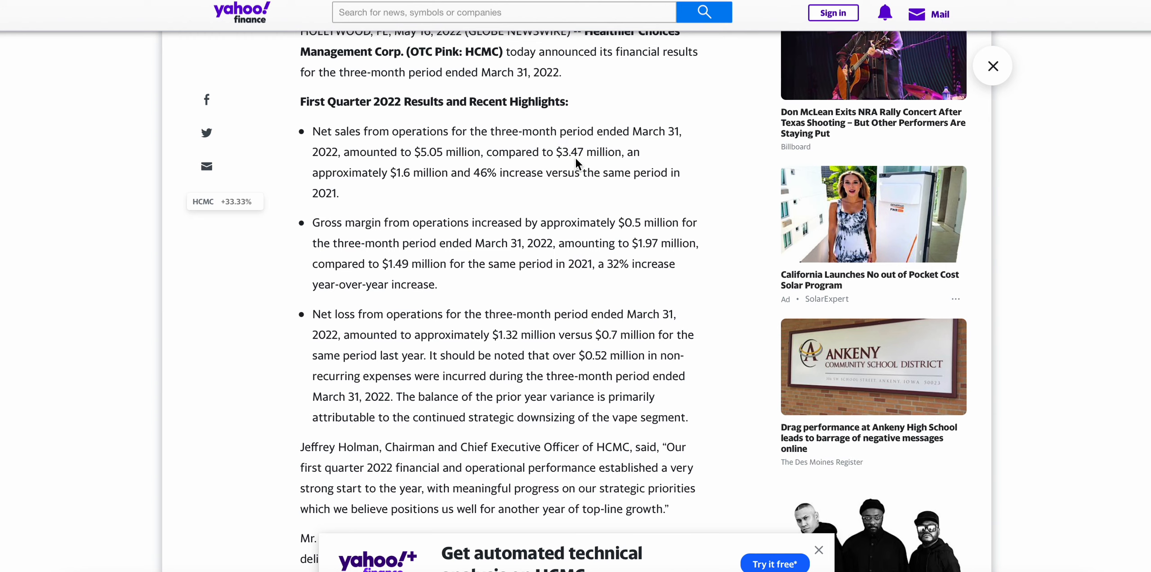
mouse_move(609, 177)
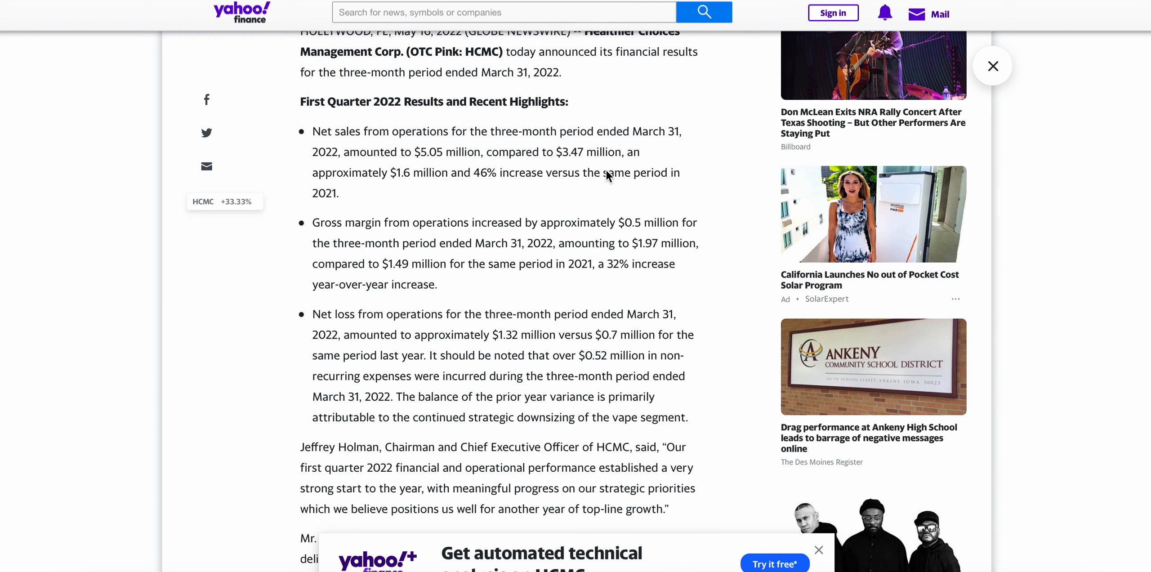
mouse_move(437, 185)
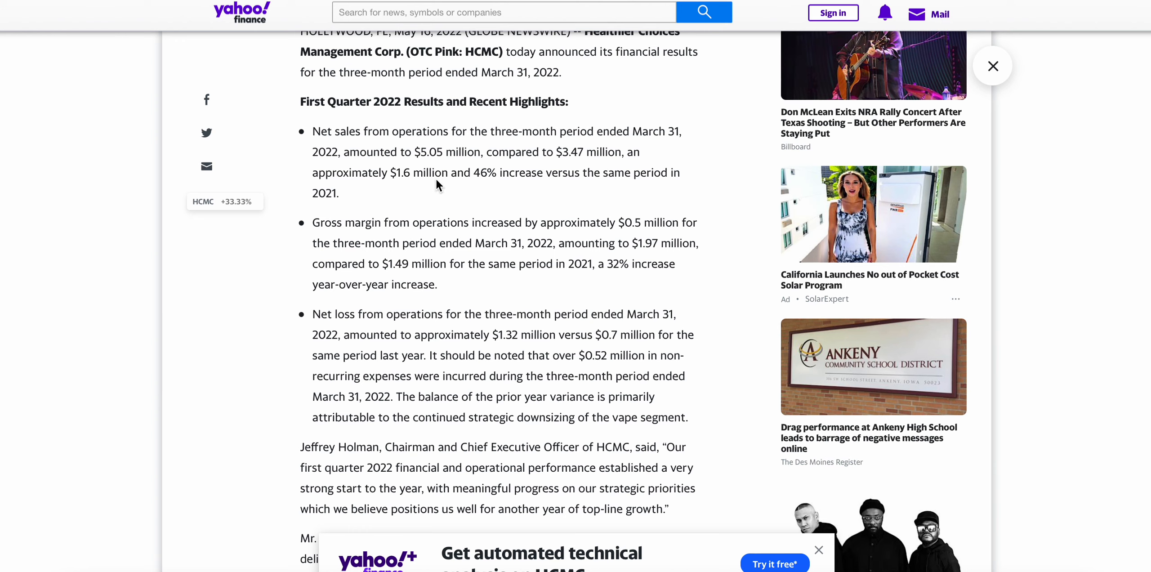
mouse_move(518, 188)
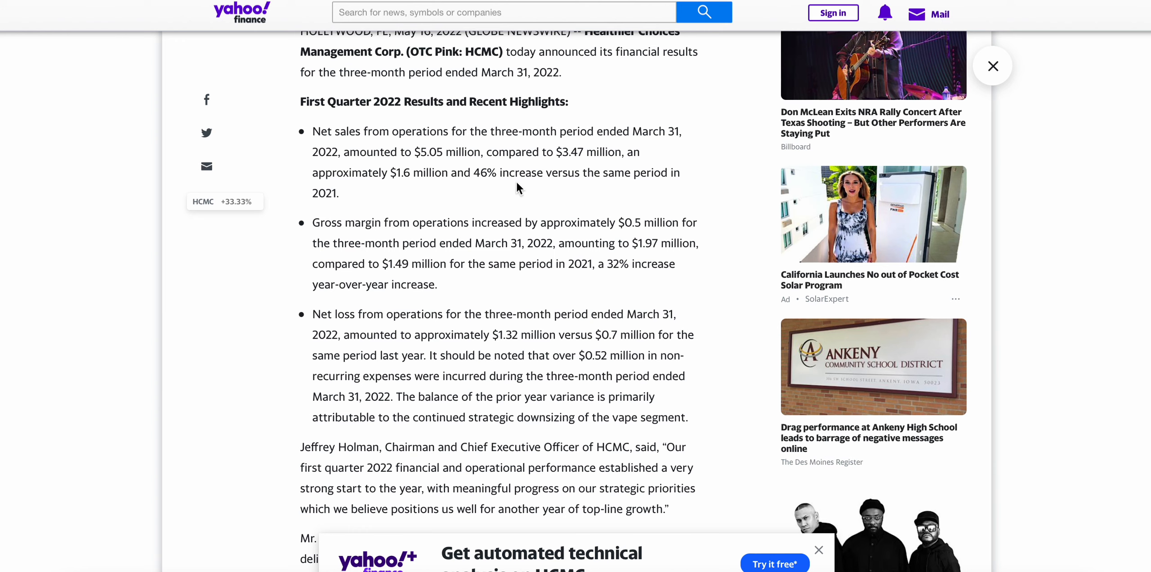
mouse_move(429, 248)
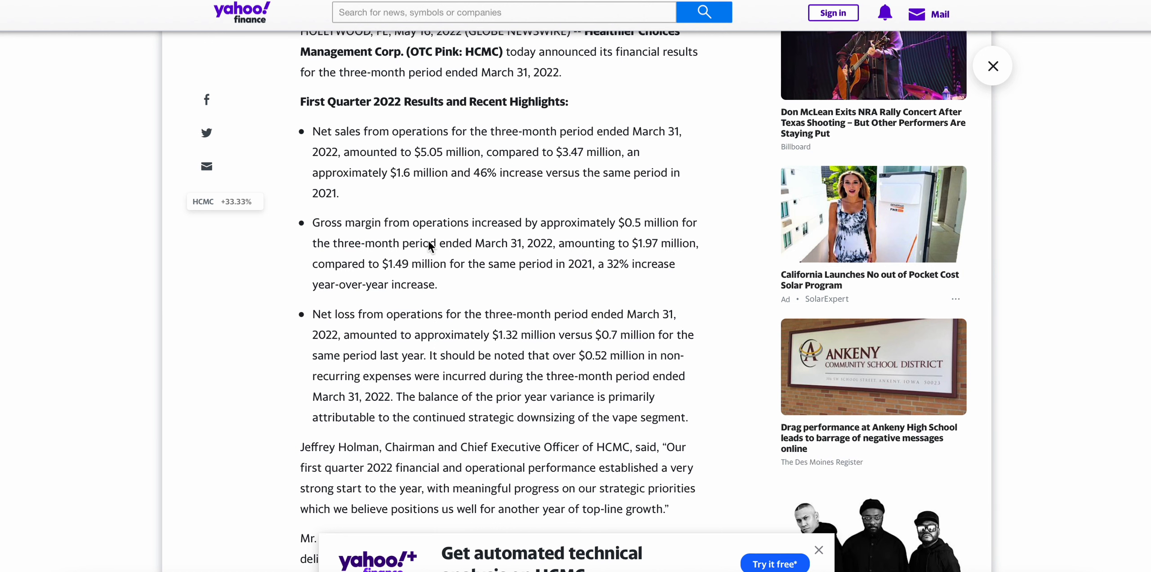
scroll(down, 3)
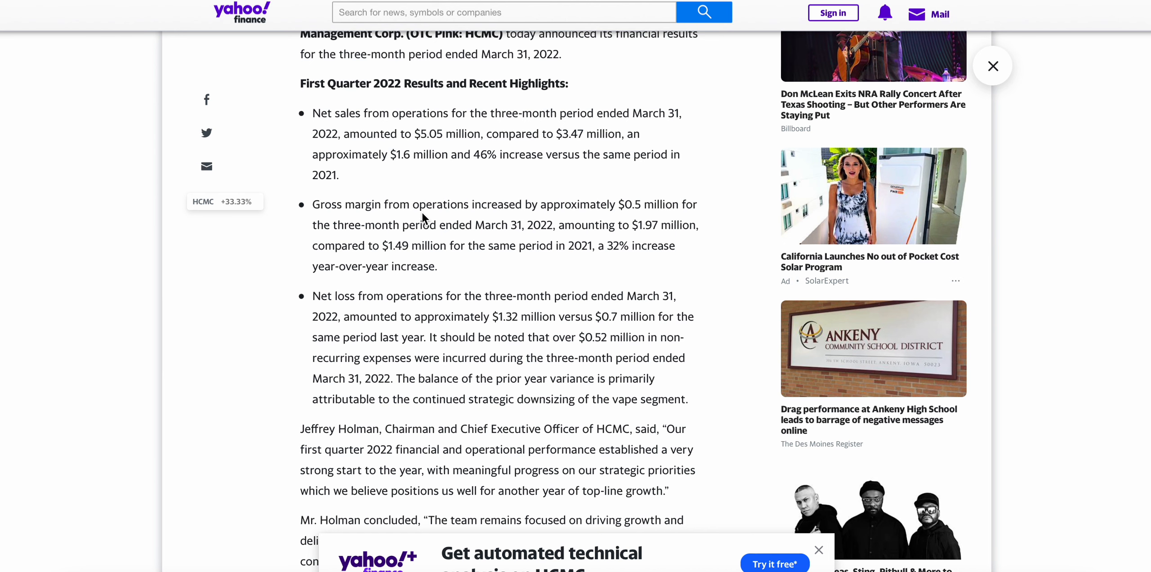
scroll(down, 3)
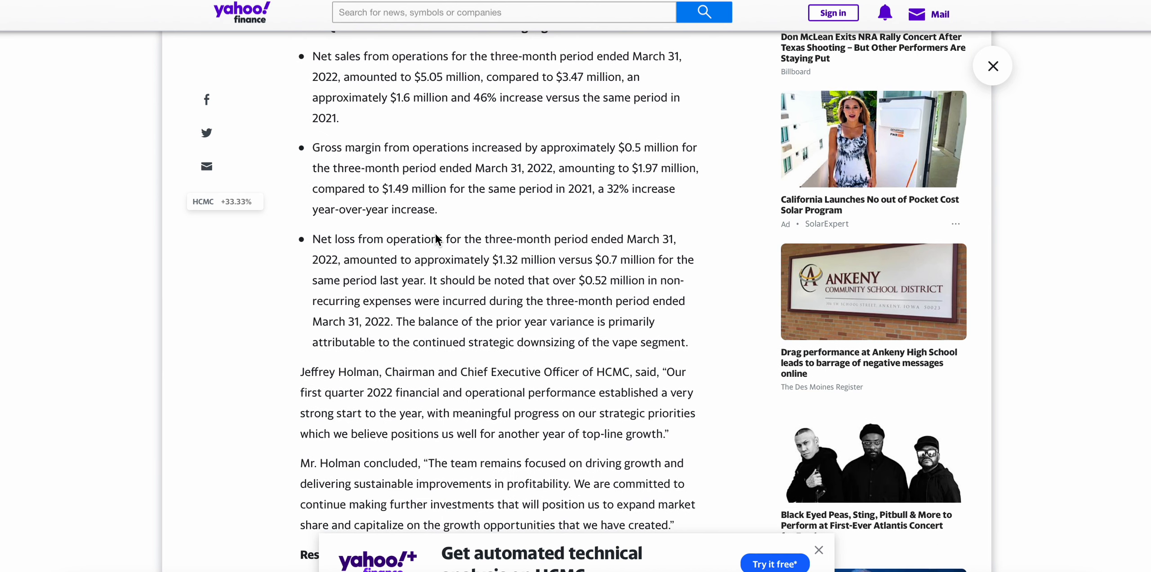
mouse_move(473, 249)
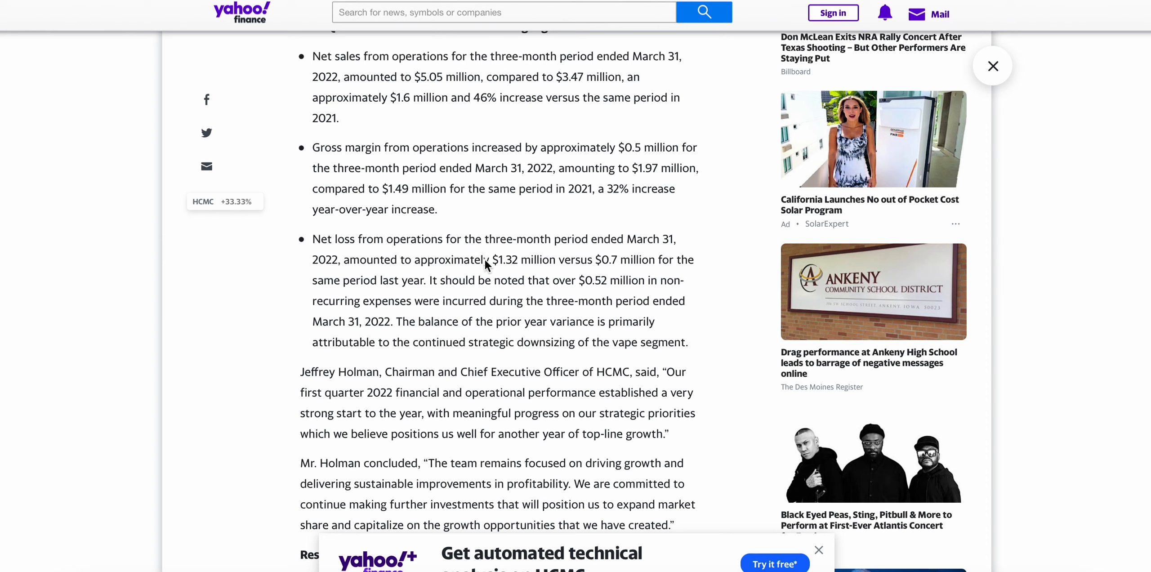
mouse_move(521, 261)
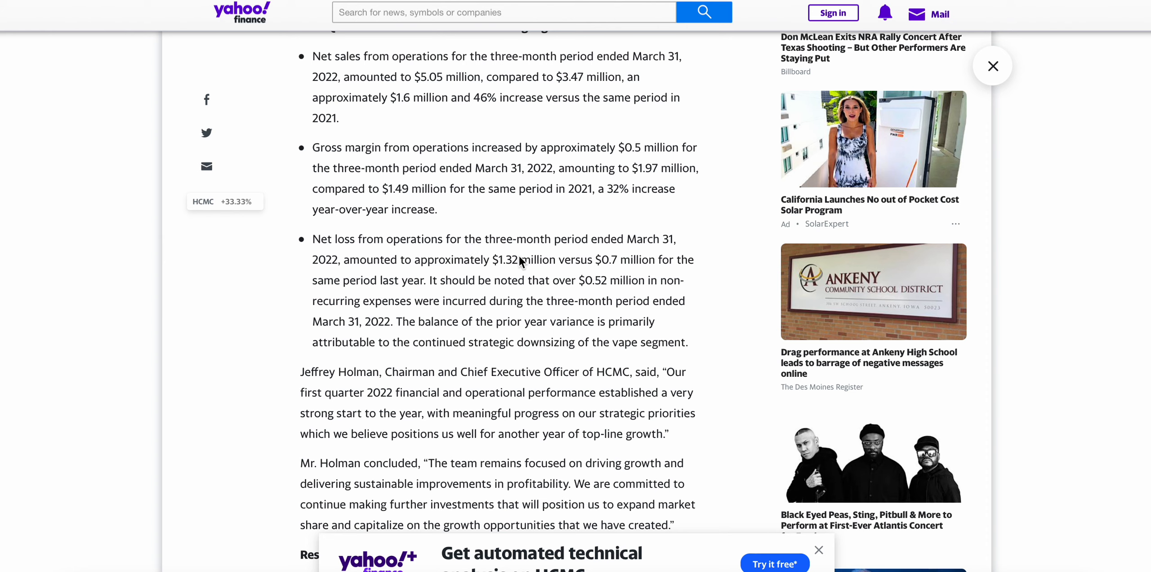
mouse_move(648, 264)
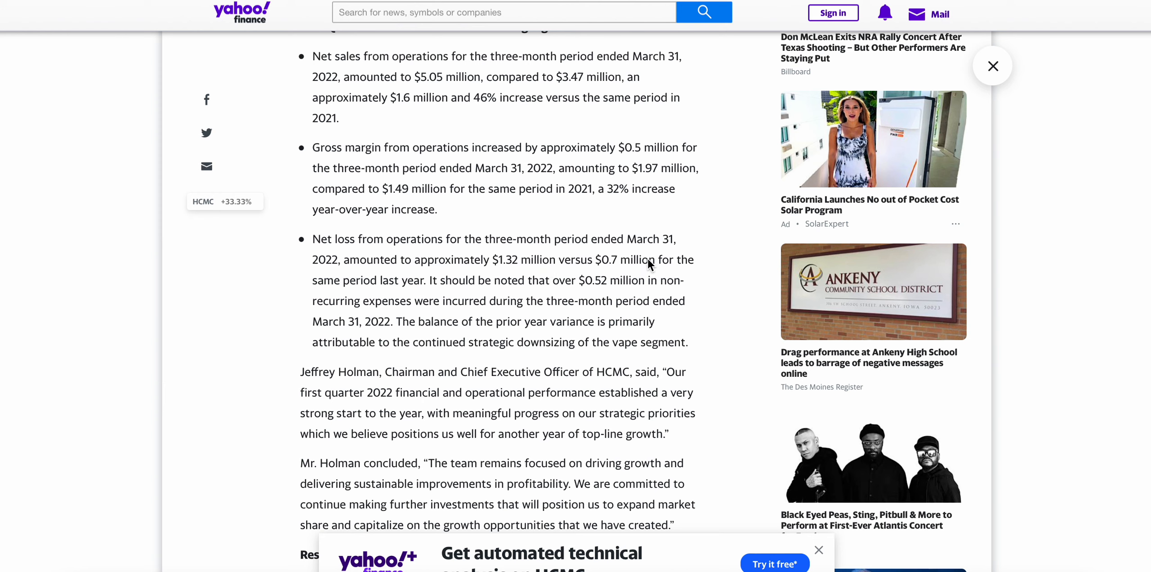
mouse_move(462, 293)
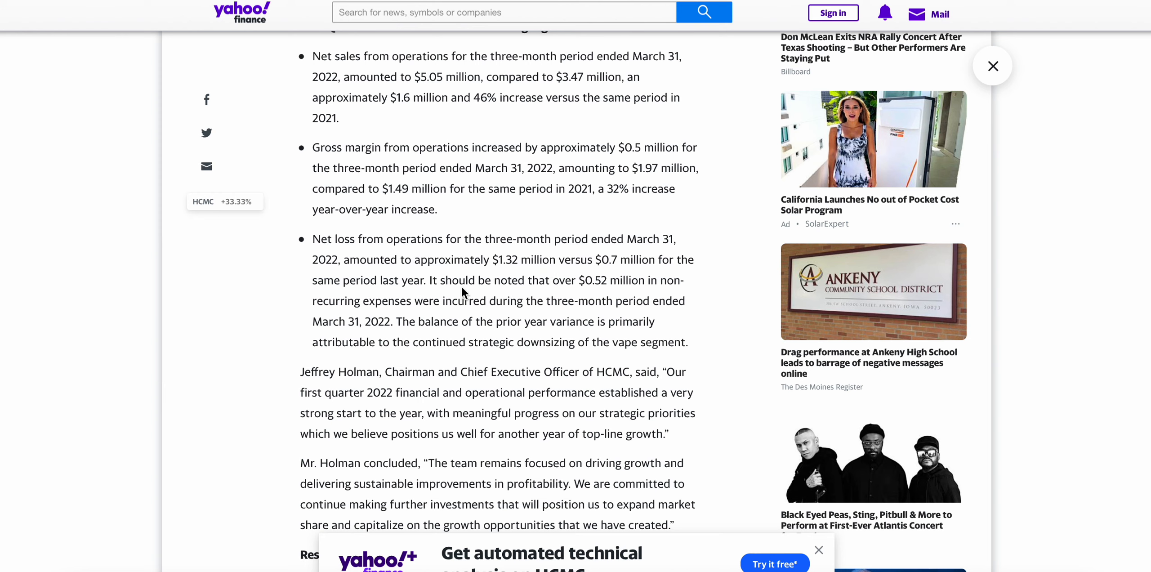
mouse_move(642, 287)
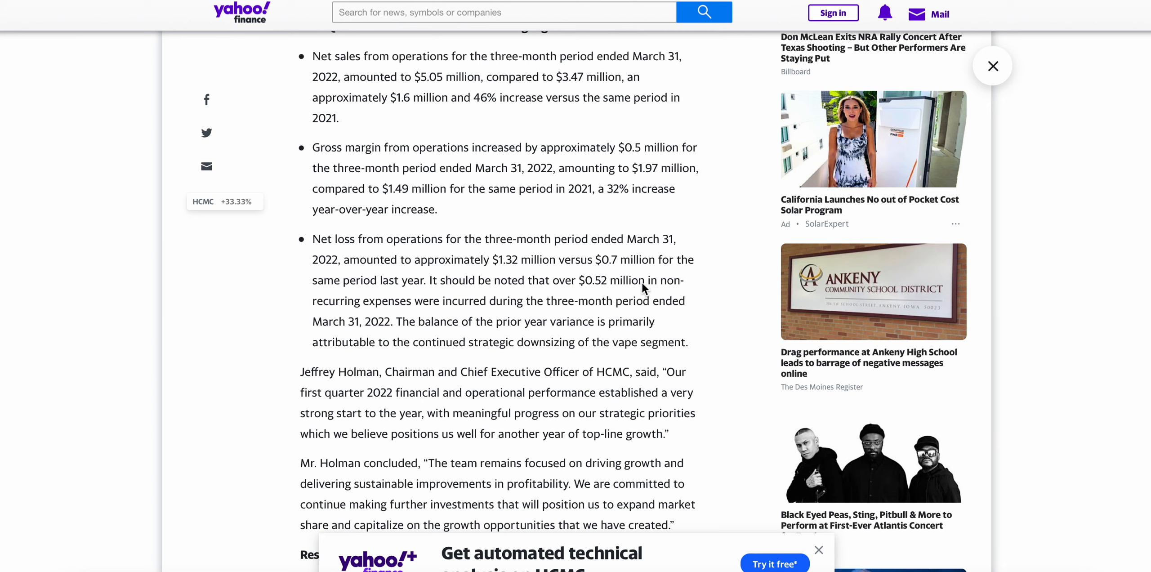
mouse_move(495, 315)
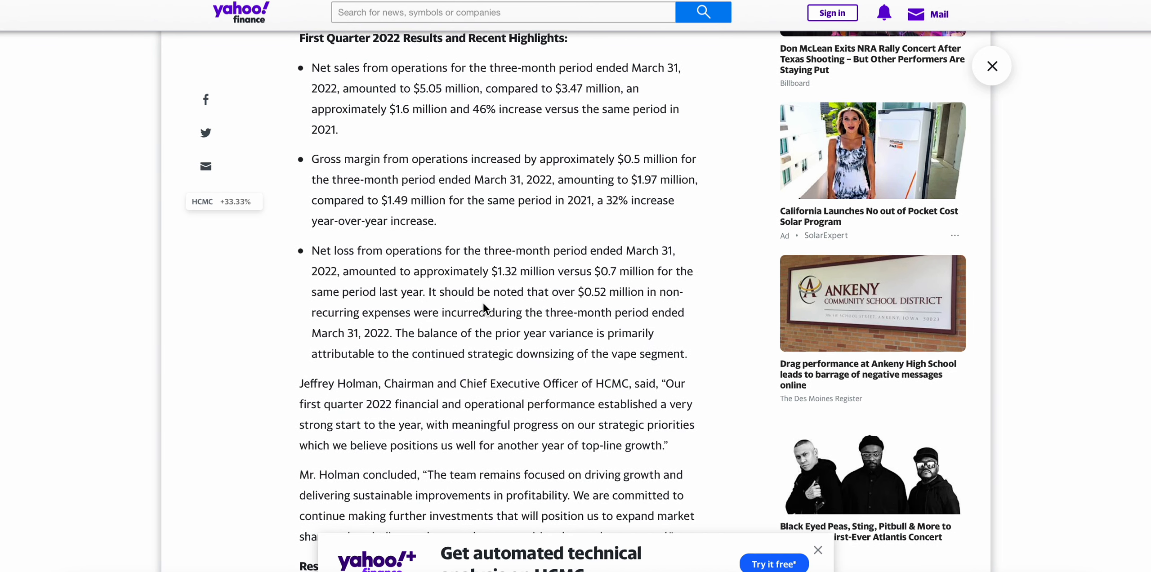
scroll(down, 3)
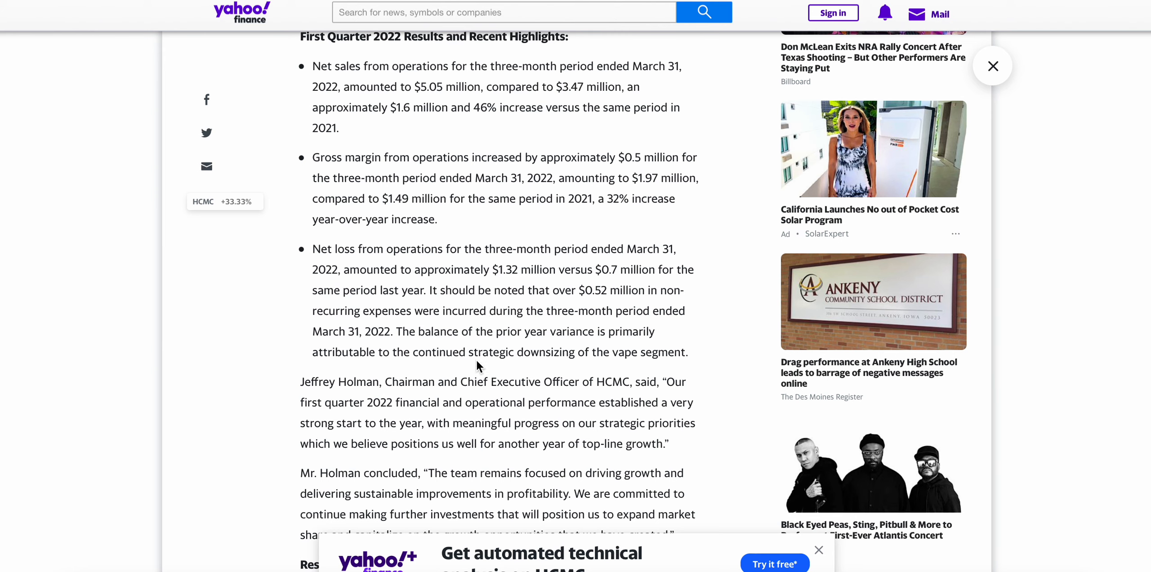
scroll(down, 3)
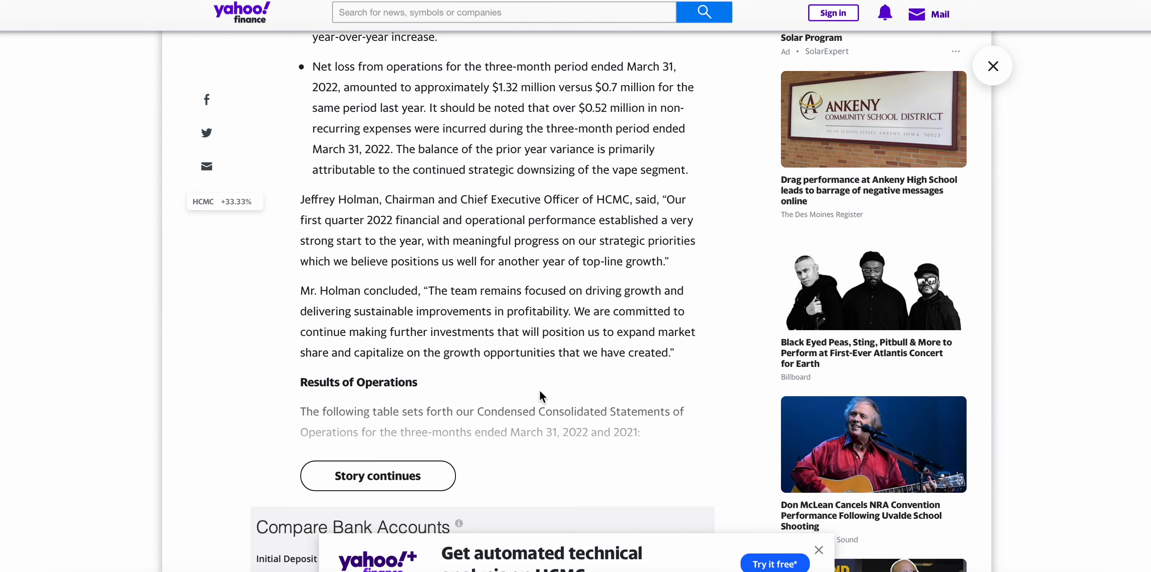
scroll(down, 3)
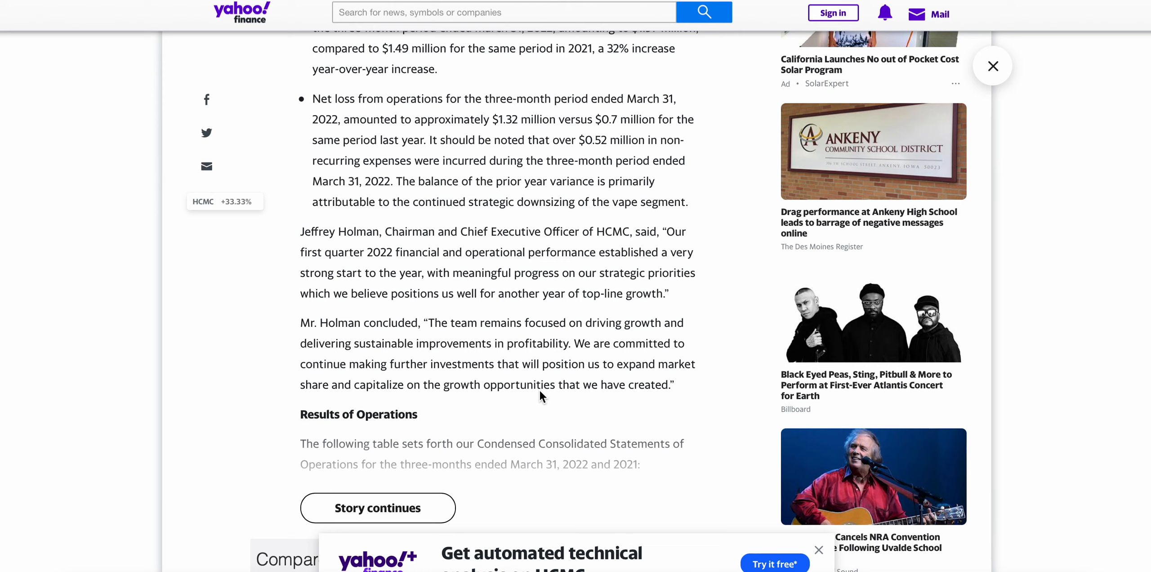
mouse_move(516, 245)
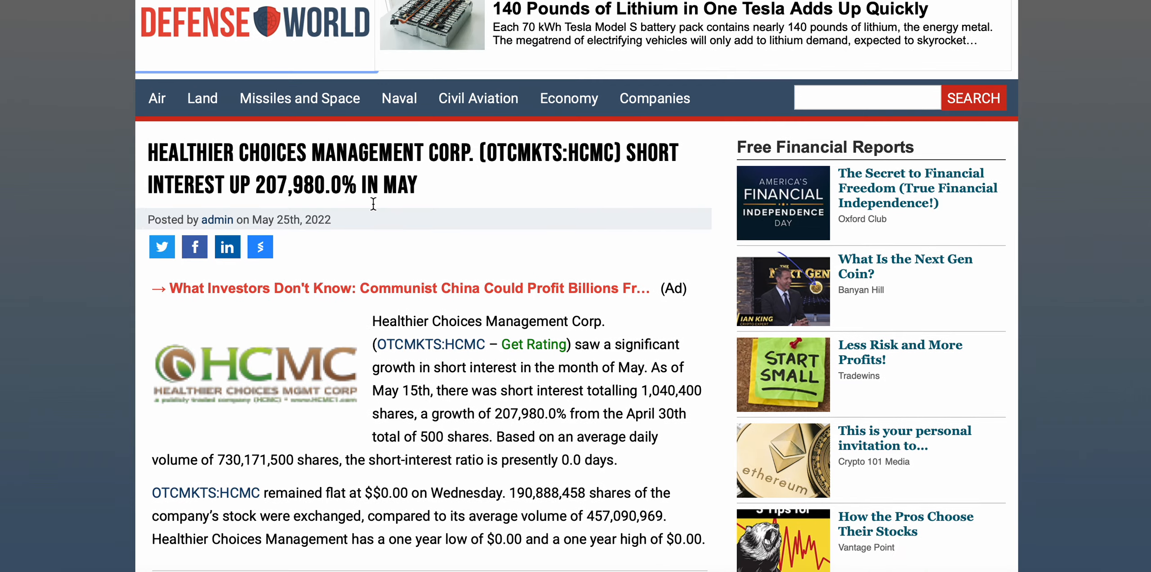
- Read the opening paragraphs on HCMC's May short interest rising 207,980.0% to 1,040,400 shares
scroll(down, 3)
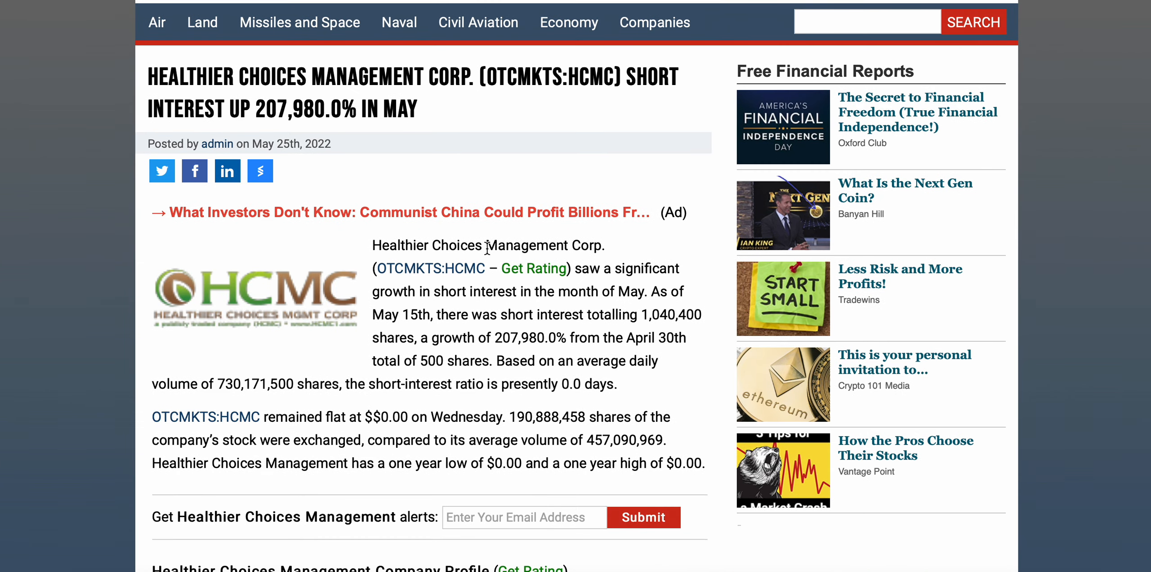
scroll(down, 3)
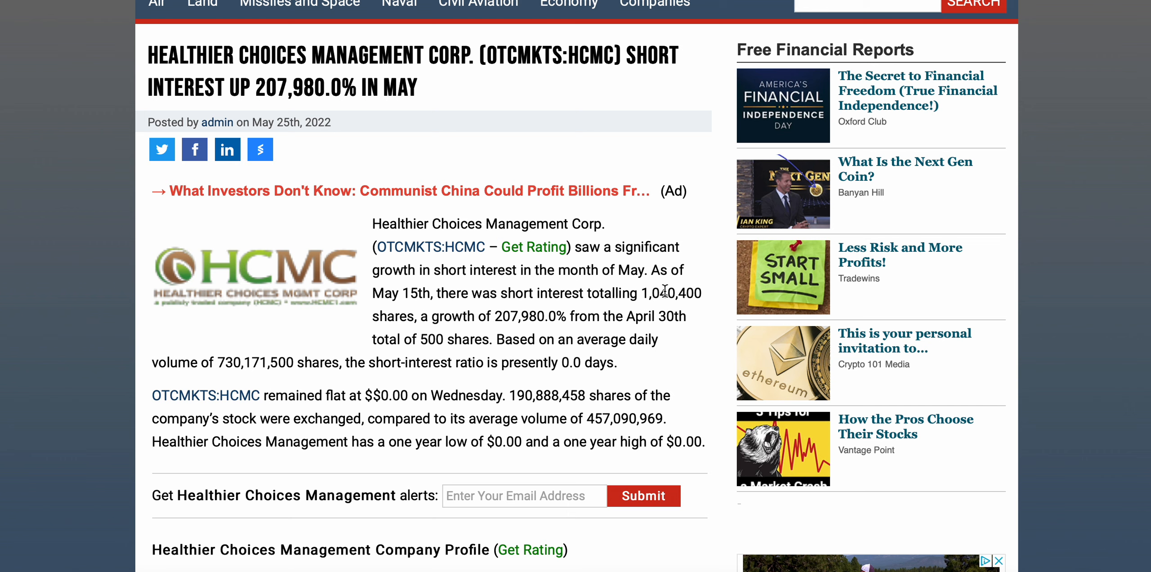
mouse_move(564, 290)
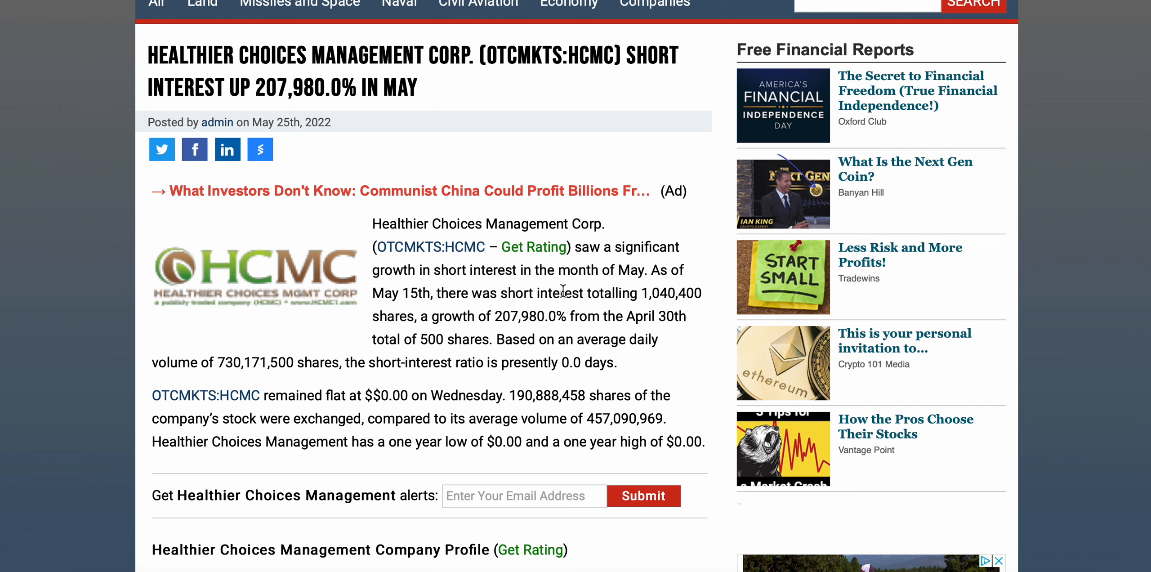
mouse_move(464, 323)
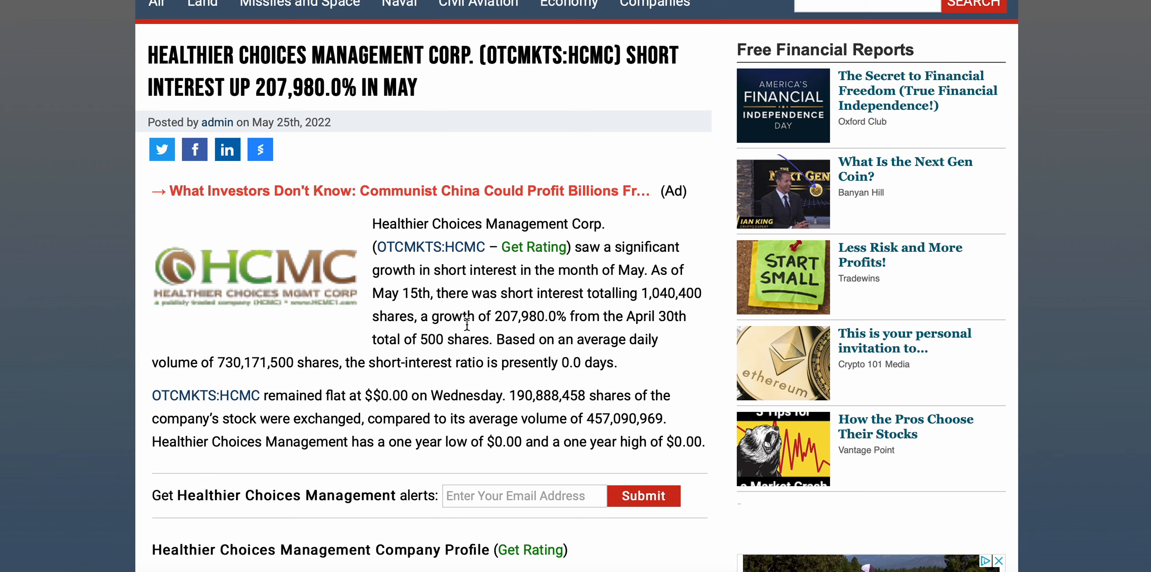
mouse_move(458, 321)
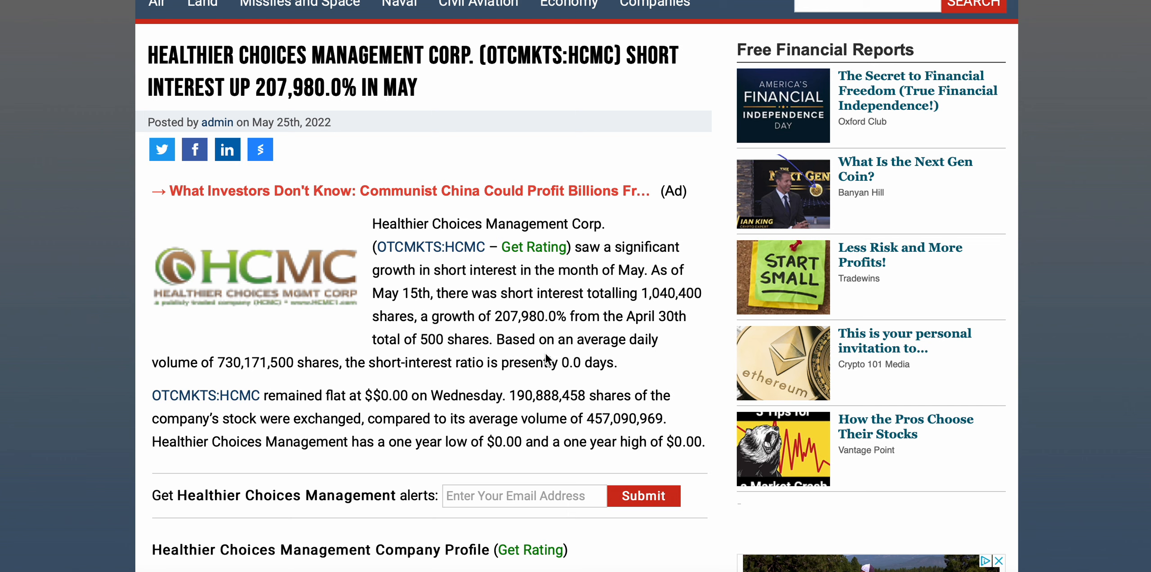
mouse_move(561, 343)
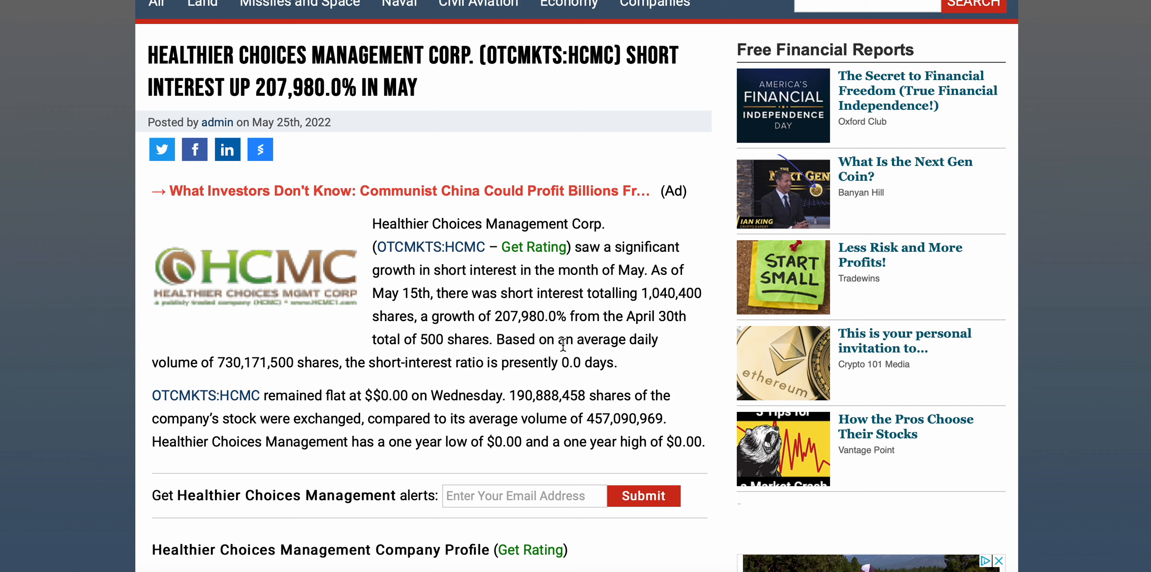
mouse_move(266, 363)
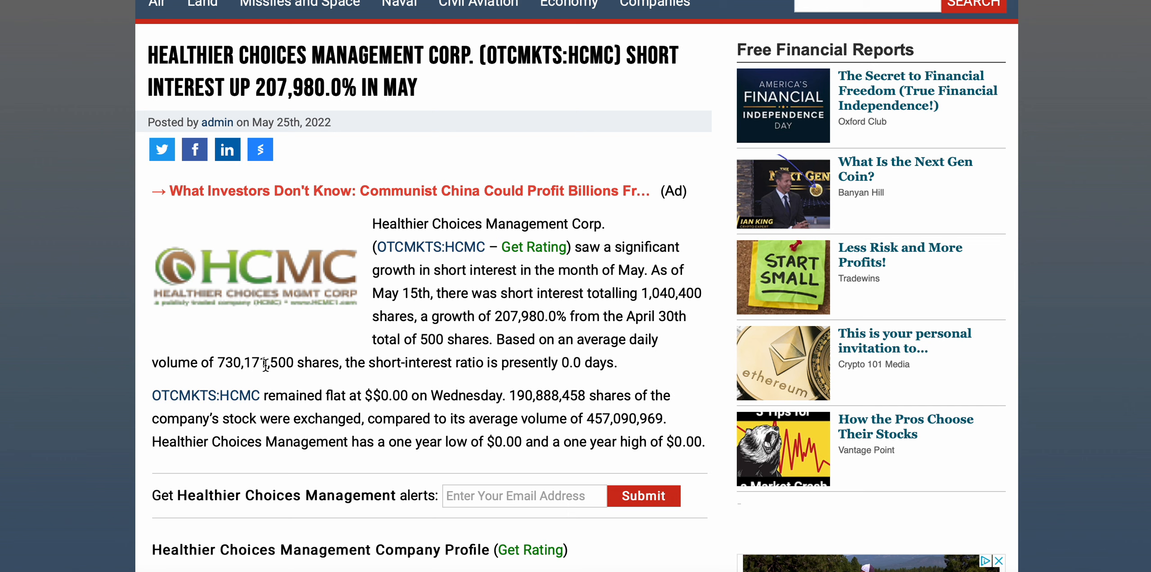
mouse_move(448, 361)
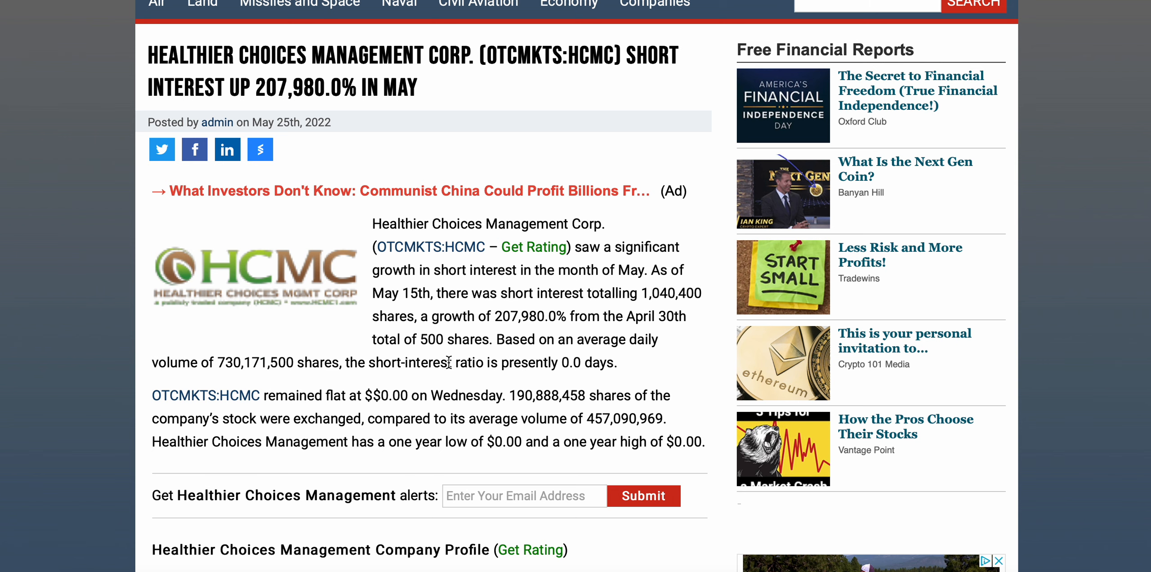
mouse_move(459, 355)
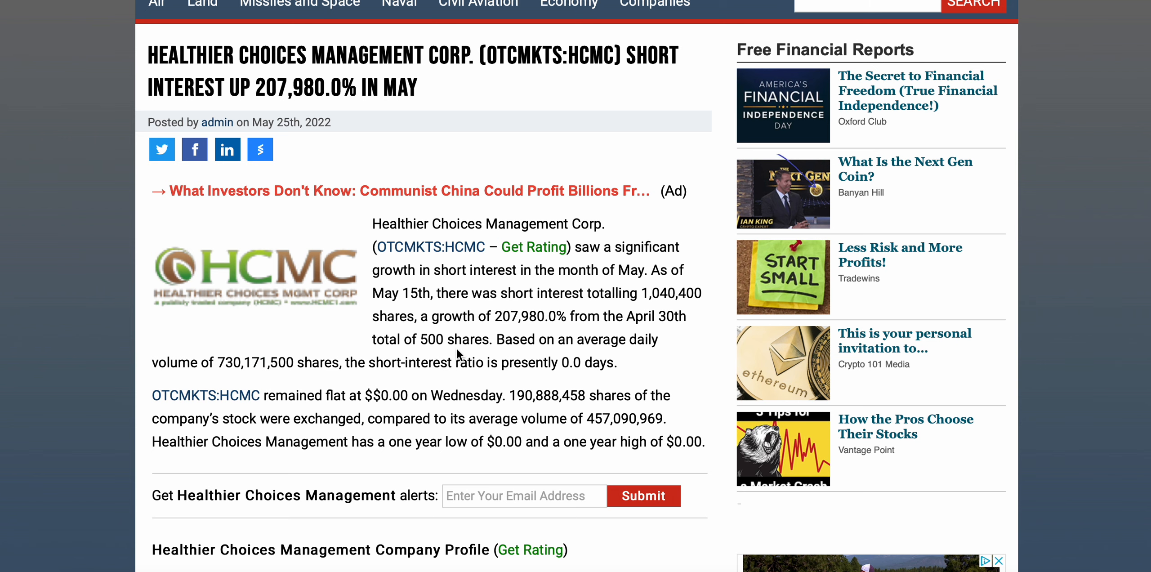
scroll(down, 3)
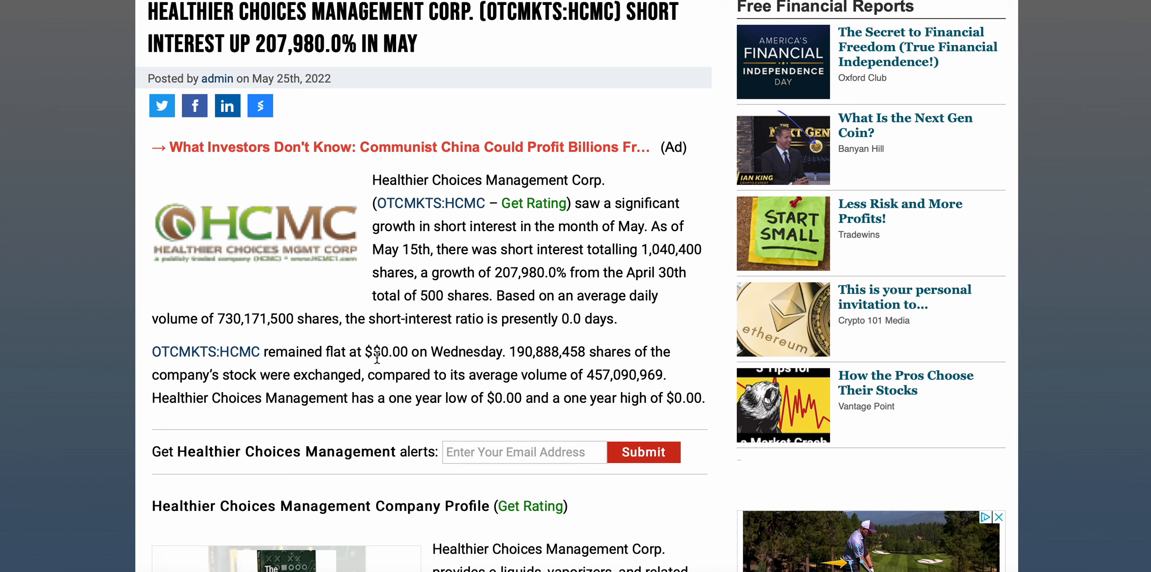
mouse_move(466, 352)
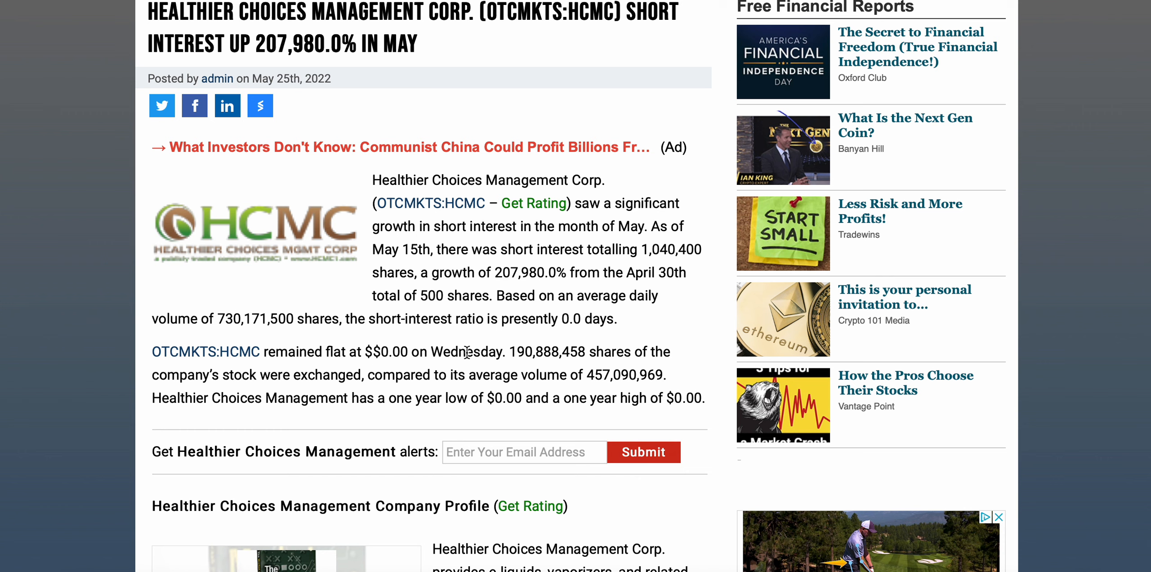
mouse_move(408, 382)
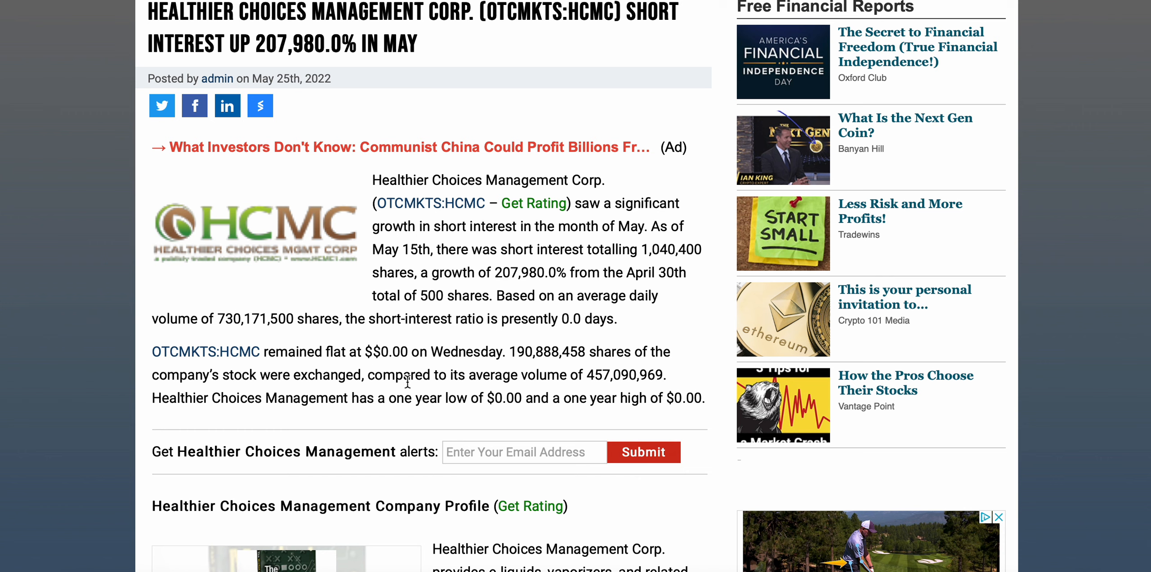
mouse_move(438, 394)
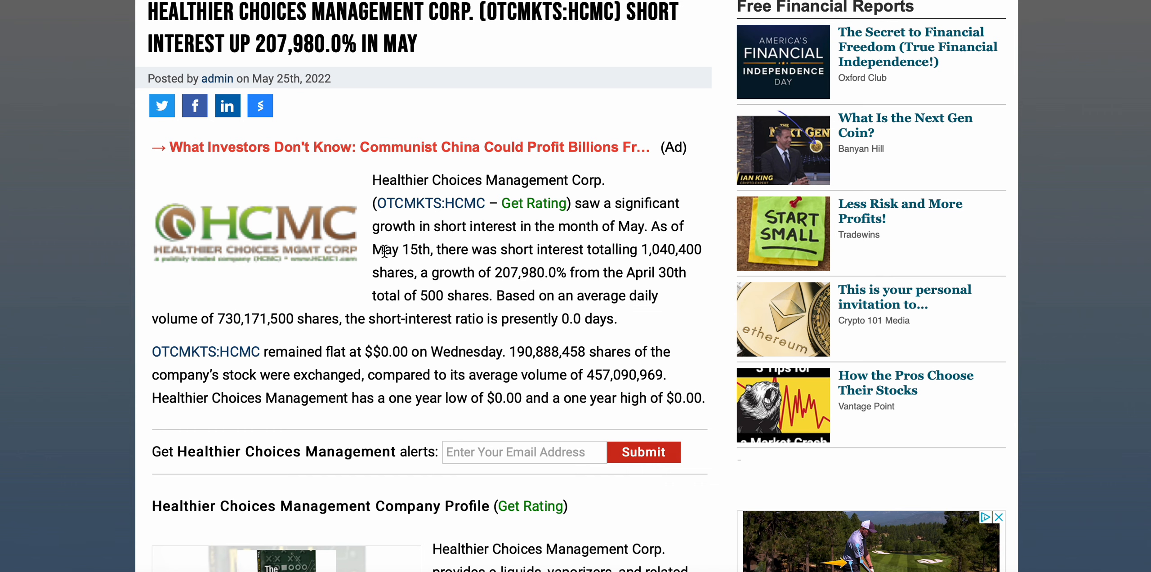
scroll(down, 3)
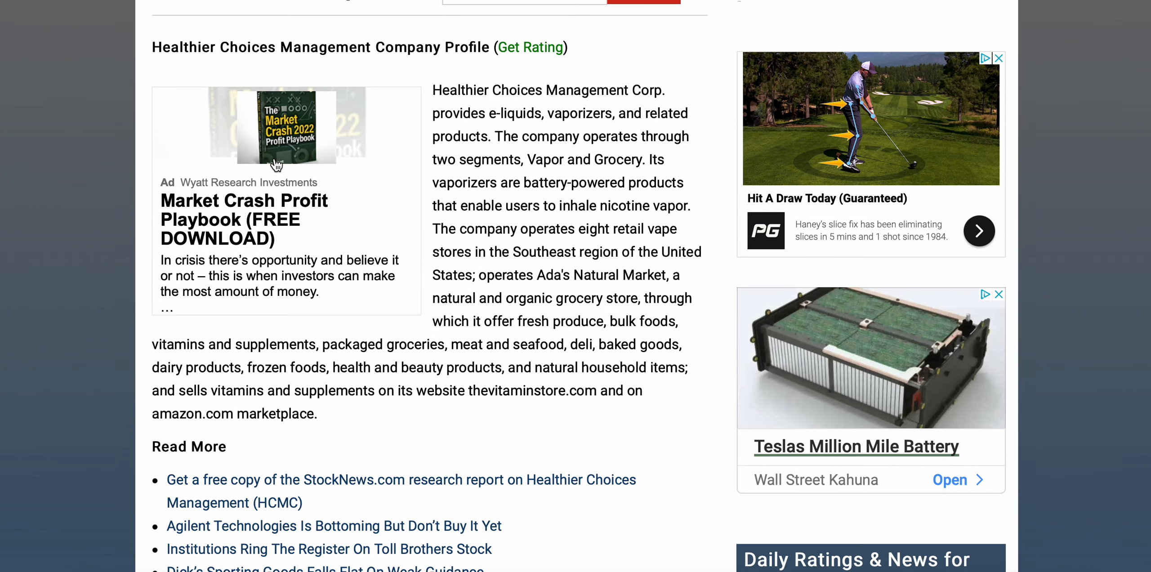
scroll(up, 3)
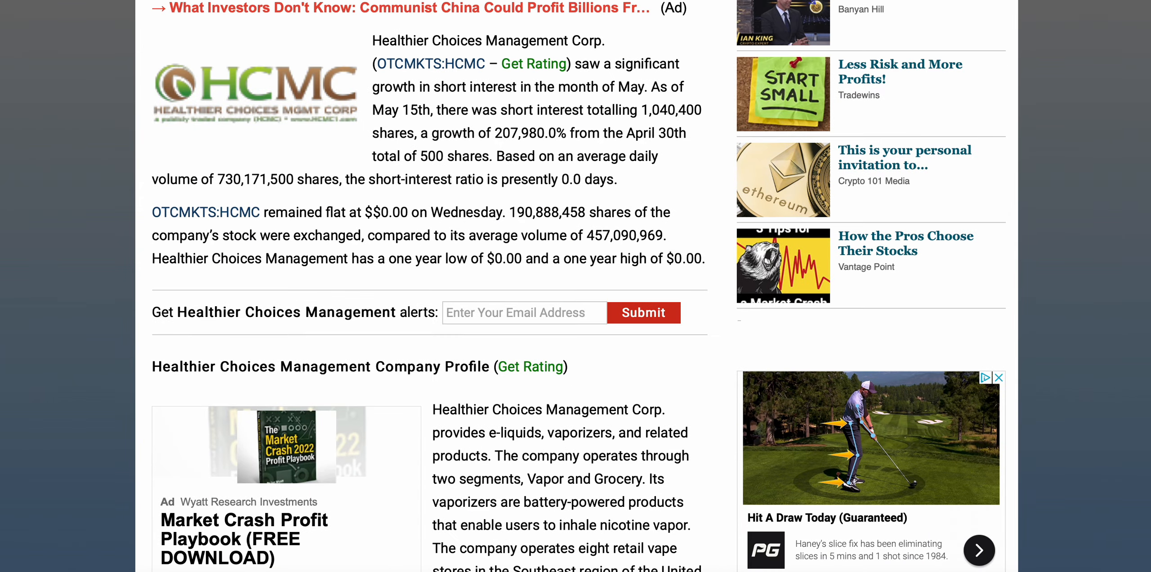